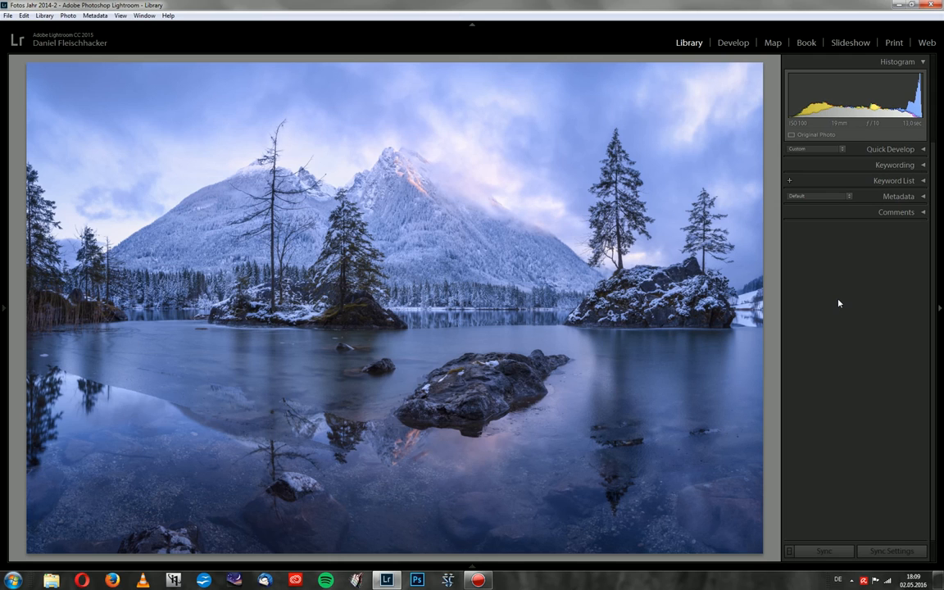
{"action": "mouse_move", "coordinate": [504, 555]}
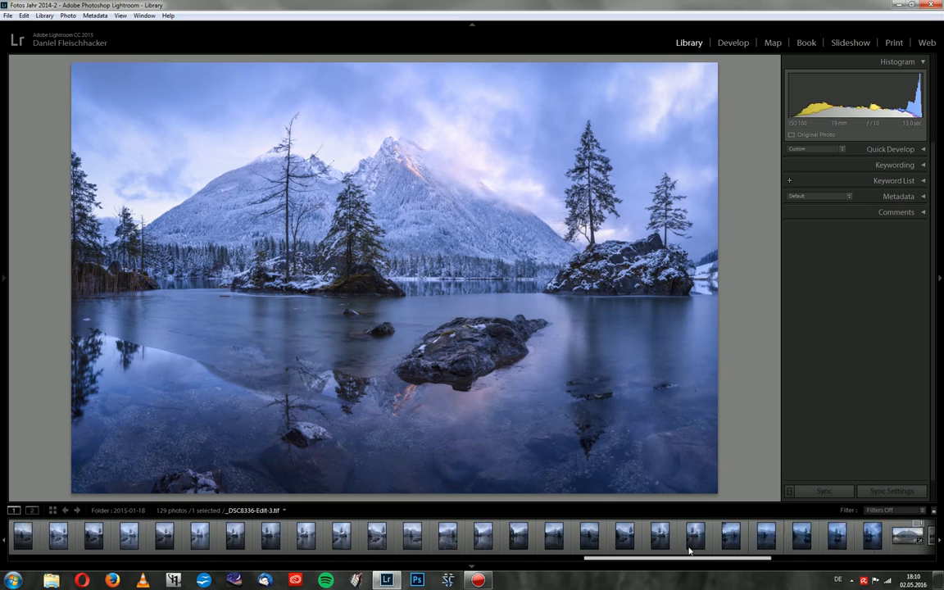
- Reveal the Filmstrip of the folder's thumbnails beneath the finished snowy mountain lake image
{"action": "left_click_drag", "start_coordinate": [676, 558], "coordinate": [607, 558]}
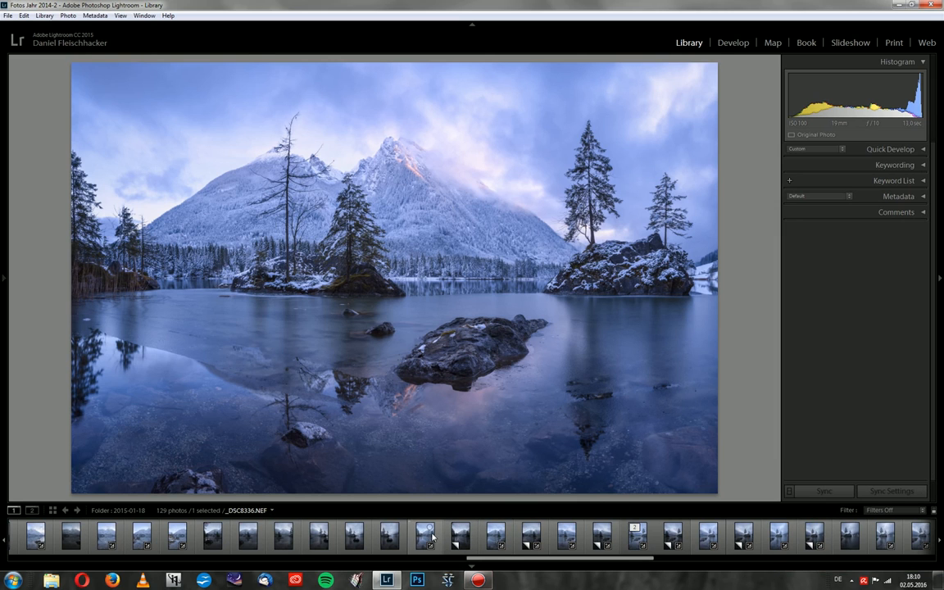
- Select six unedited raw lake frames together and hide the Filmstrip
{"action": "left_click", "coordinate": [430, 541]}
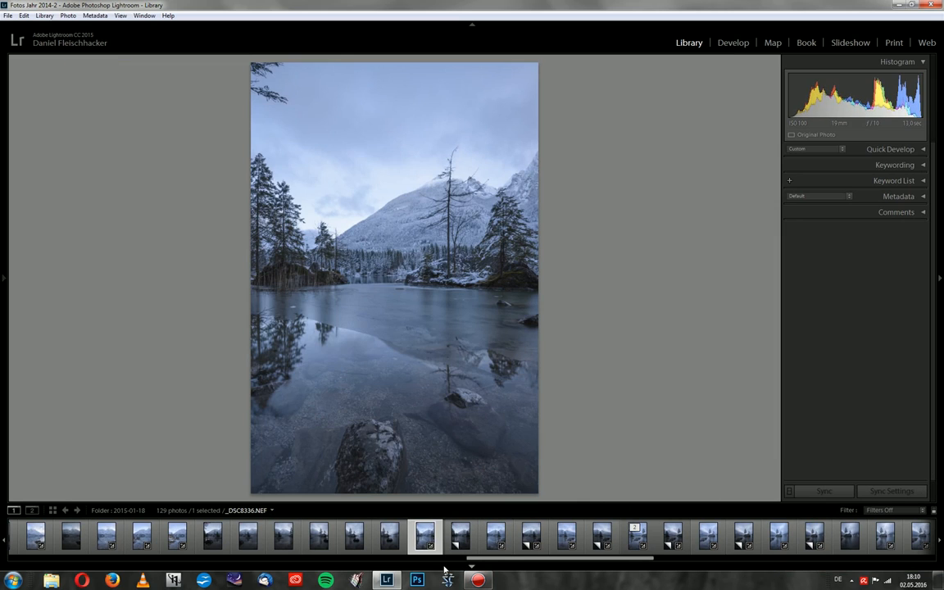
{"action": "left_click", "coordinate": [454, 545]}
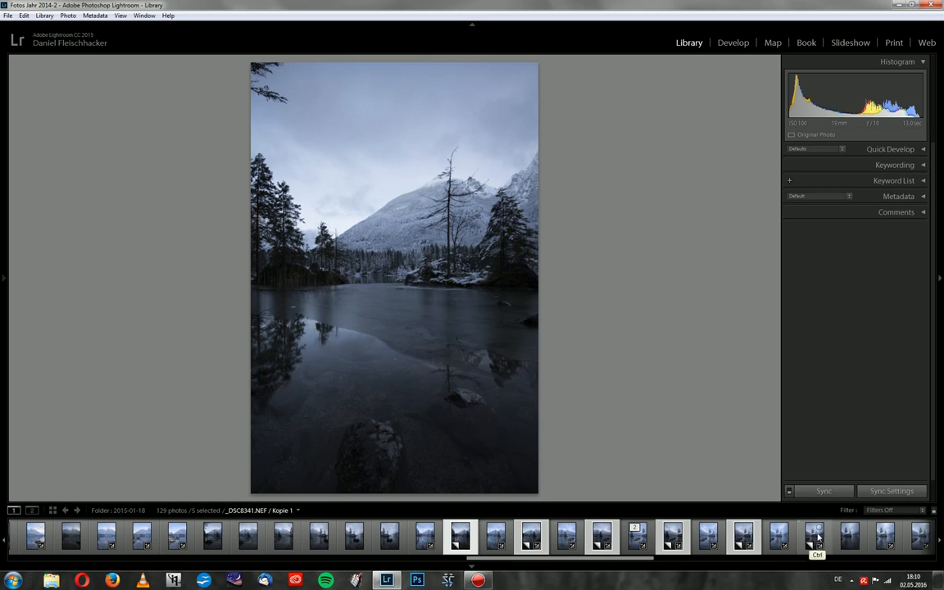
{"action": "left_click", "coordinate": [818, 538]}
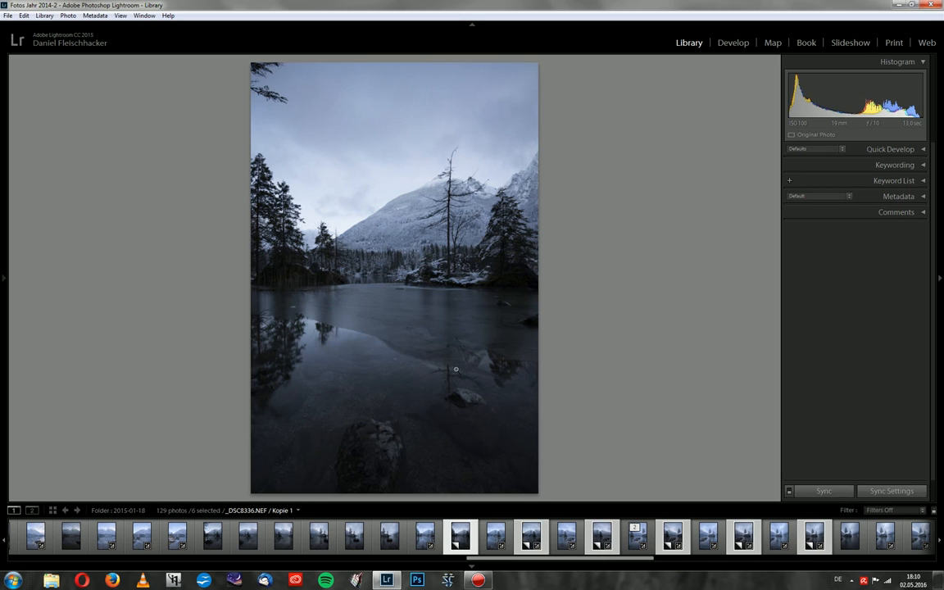
{"action": "left_click", "coordinate": [4, 277]}
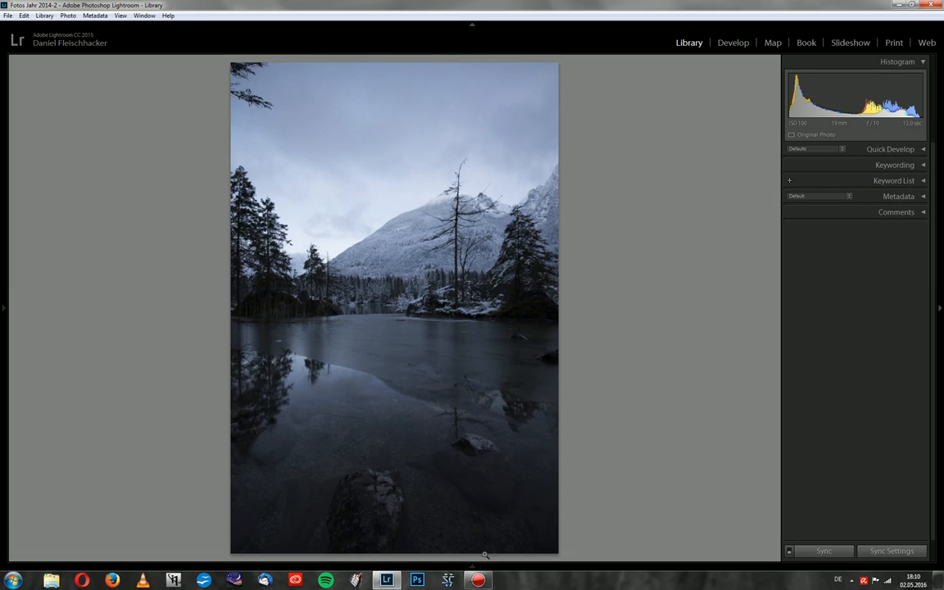
{"action": "mouse_move", "coordinate": [650, 345]}
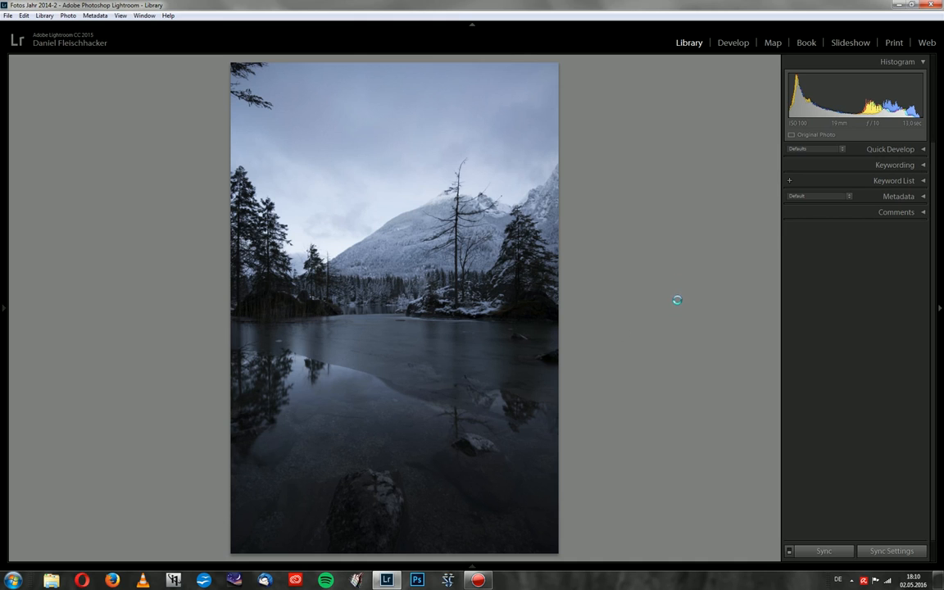
- Open the unedited portrait lake frame in Develop with the Basic panel collapsed
{"action": "left_click", "coordinate": [734, 41]}
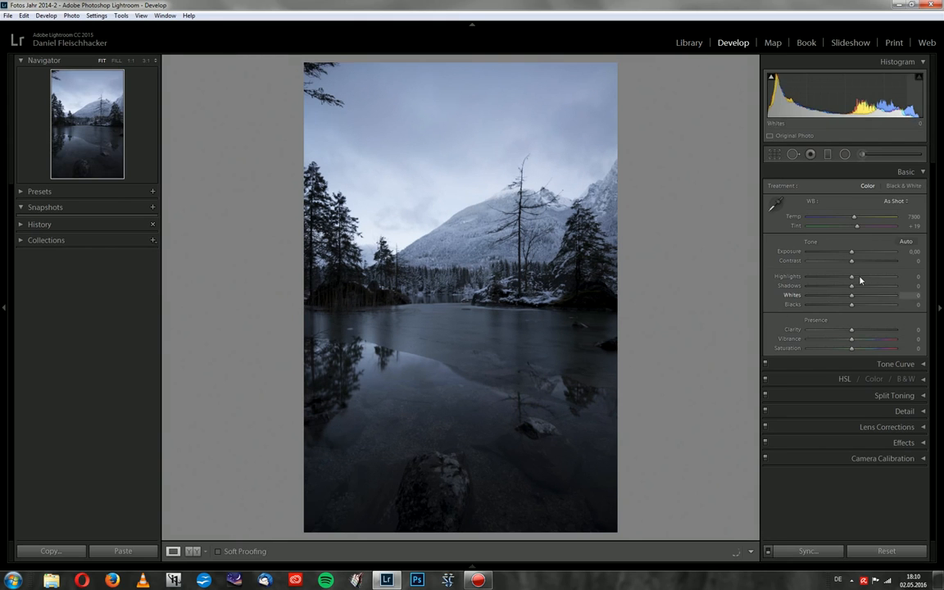
{"action": "left_click", "coordinate": [903, 172]}
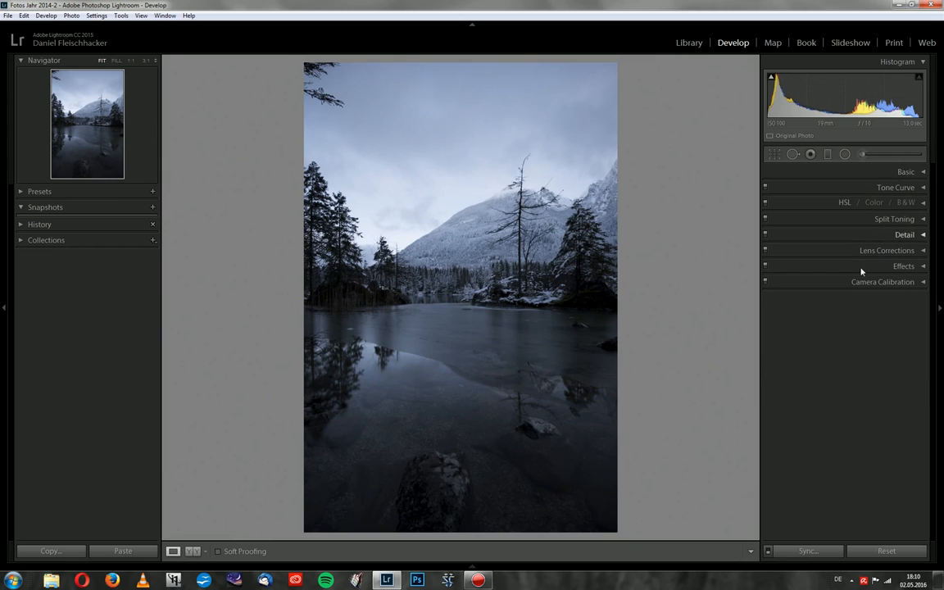
{"action": "mouse_move", "coordinate": [886, 266]}
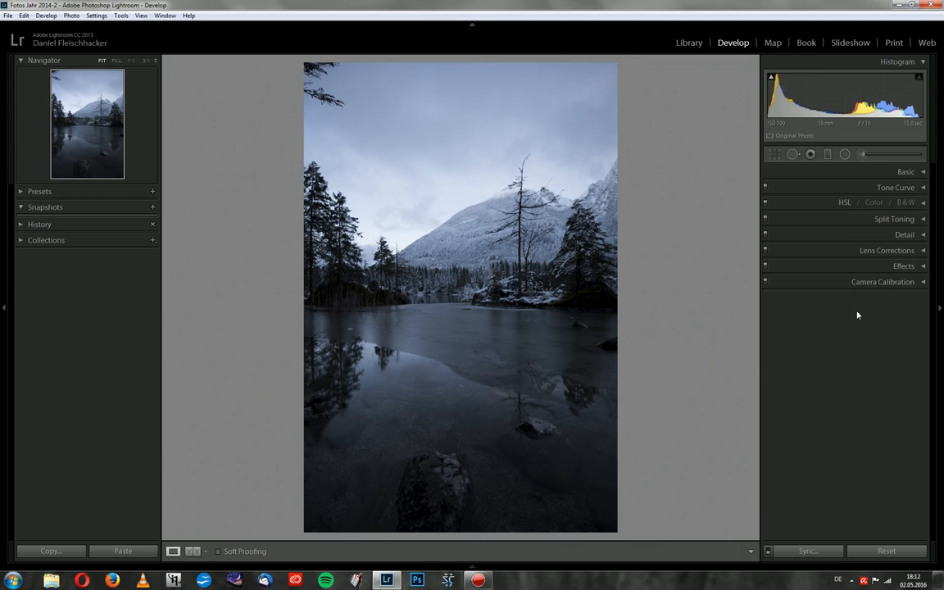
{"action": "mouse_move", "coordinate": [872, 289]}
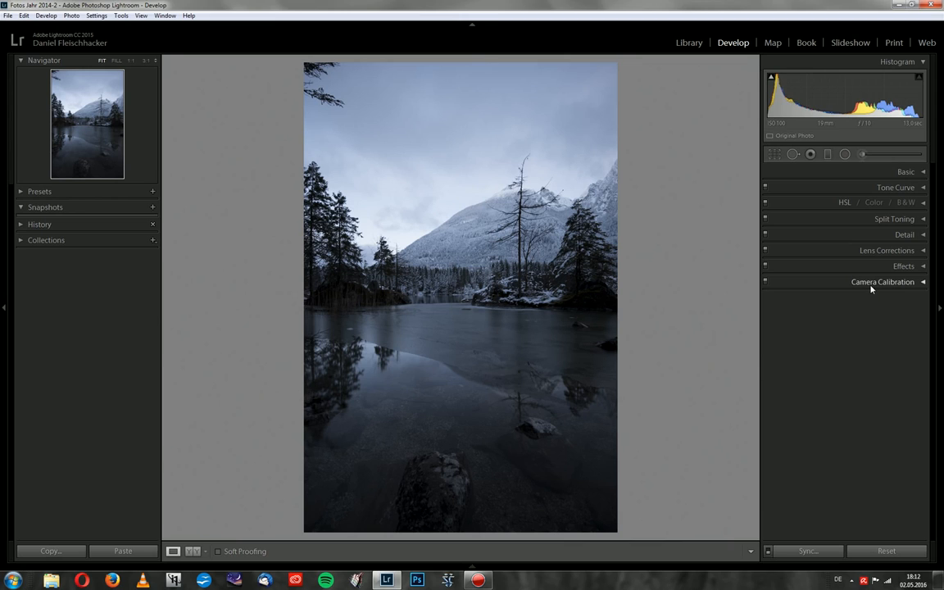
- Set the Camera Calibration profile to Camera Neutral after briefly trying Camera Standard
{"action": "left_click", "coordinate": [883, 281]}
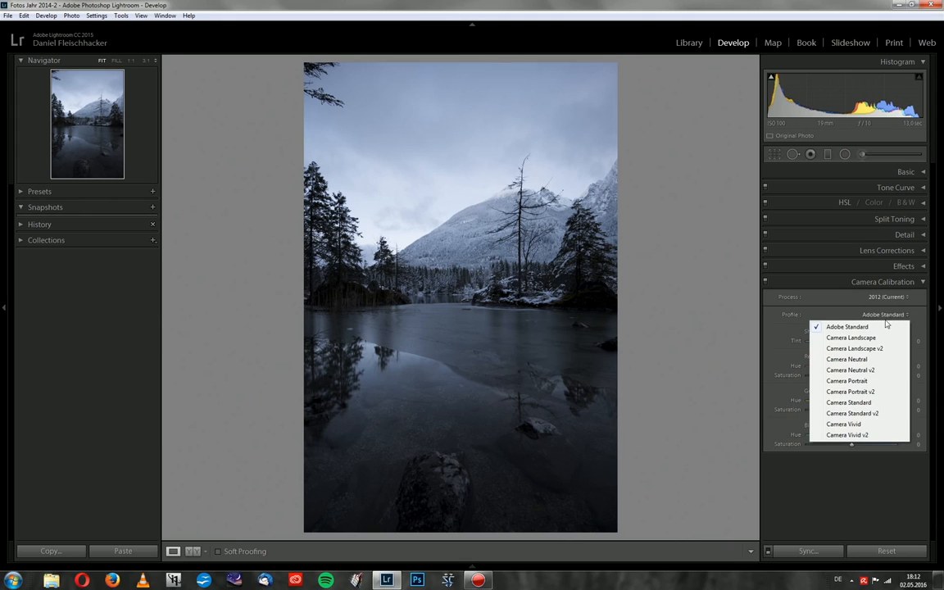
{"action": "mouse_move", "coordinate": [846, 329]}
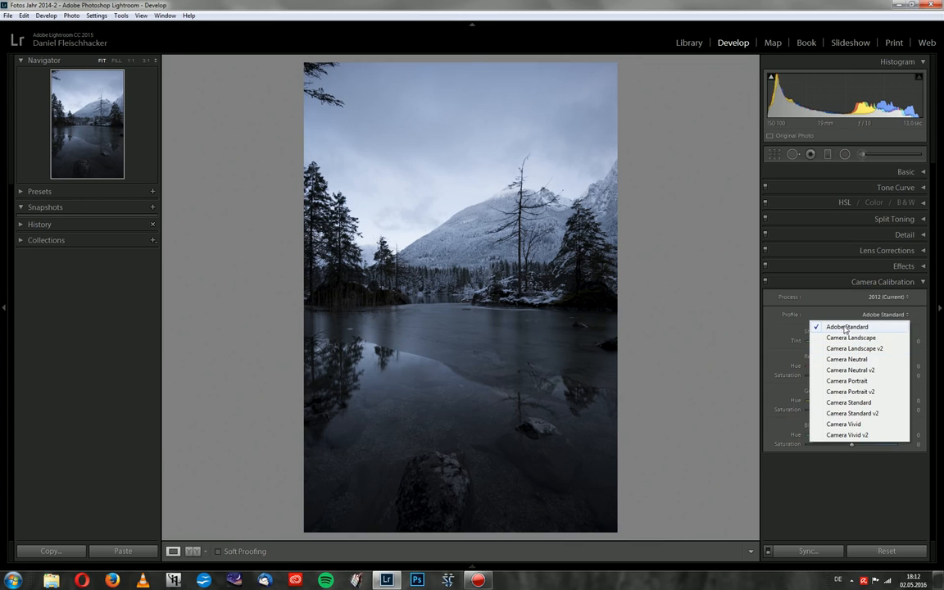
{"action": "mouse_move", "coordinate": [843, 359]}
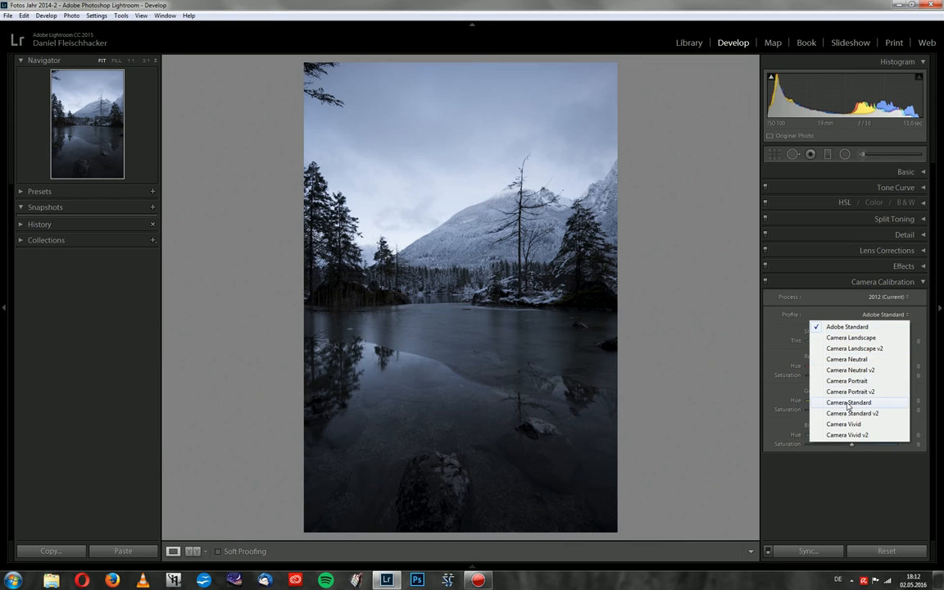
{"action": "mouse_move", "coordinate": [845, 359]}
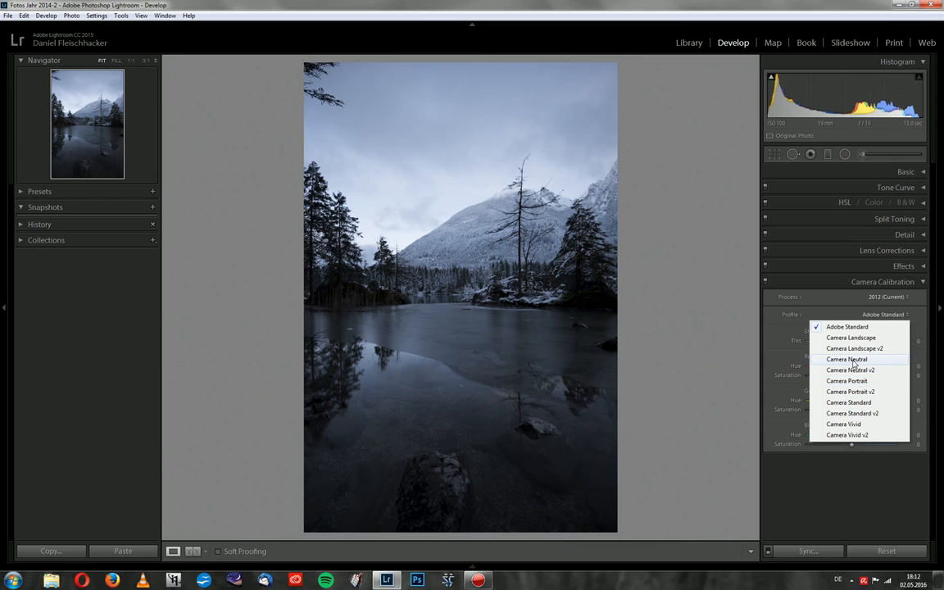
{"action": "left_click", "coordinate": [847, 359]}
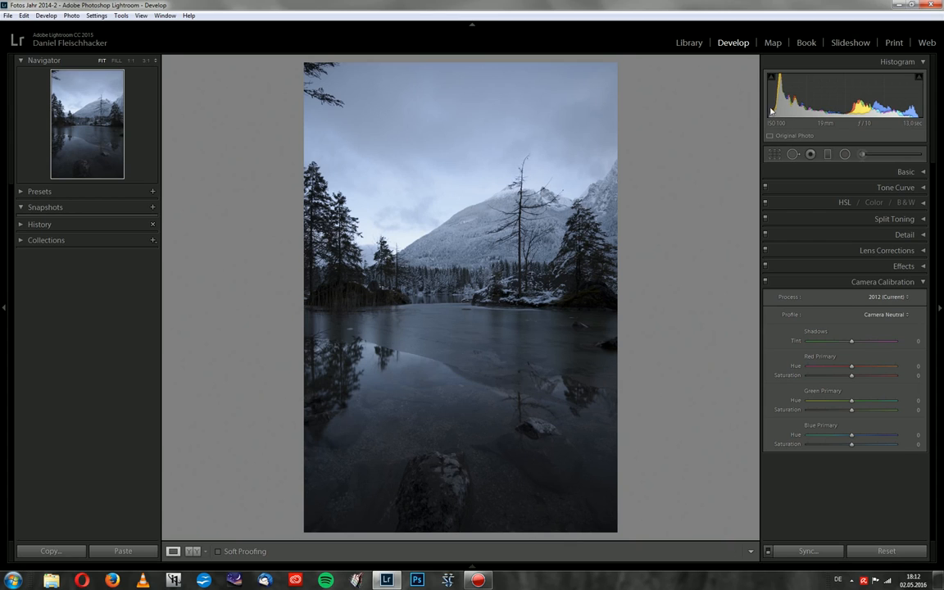
{"action": "mouse_move", "coordinate": [810, 98]}
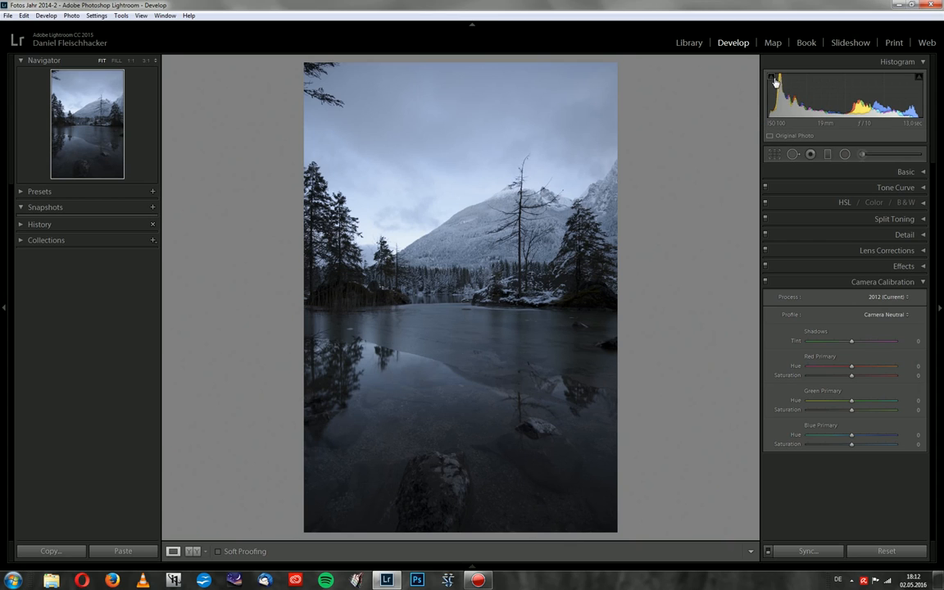
{"action": "mouse_move", "coordinate": [662, 280]}
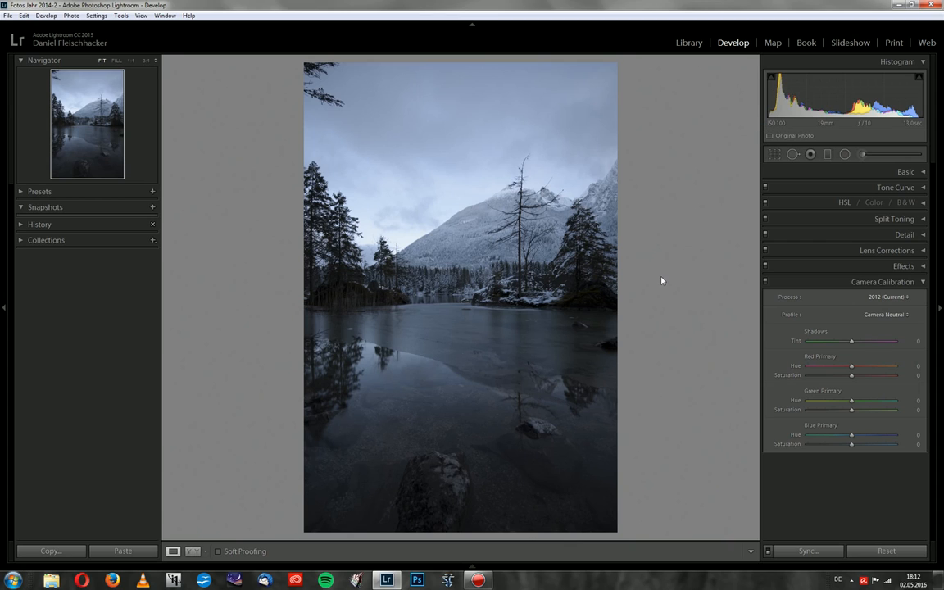
{"action": "mouse_move", "coordinate": [662, 286]}
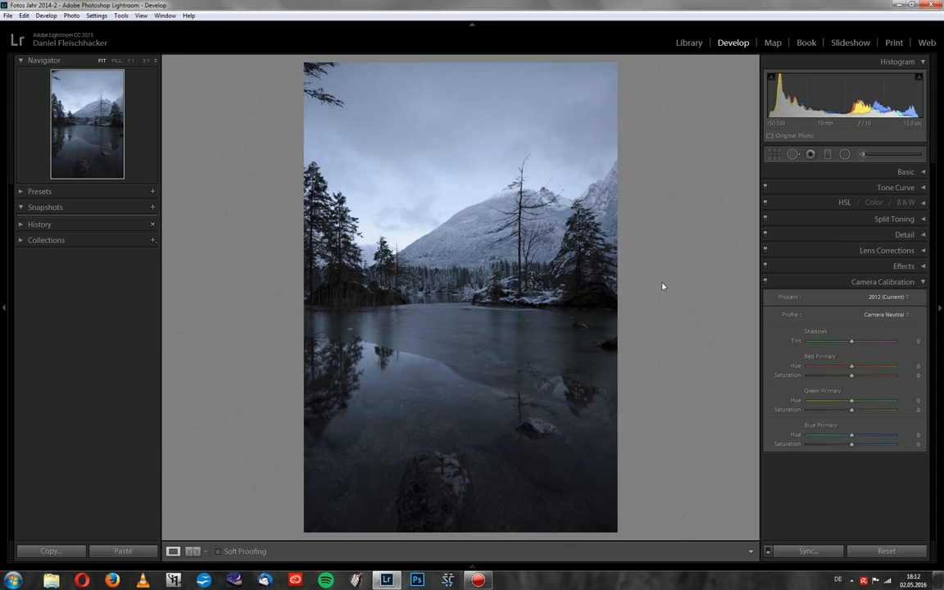
{"action": "mouse_move", "coordinate": [868, 311]}
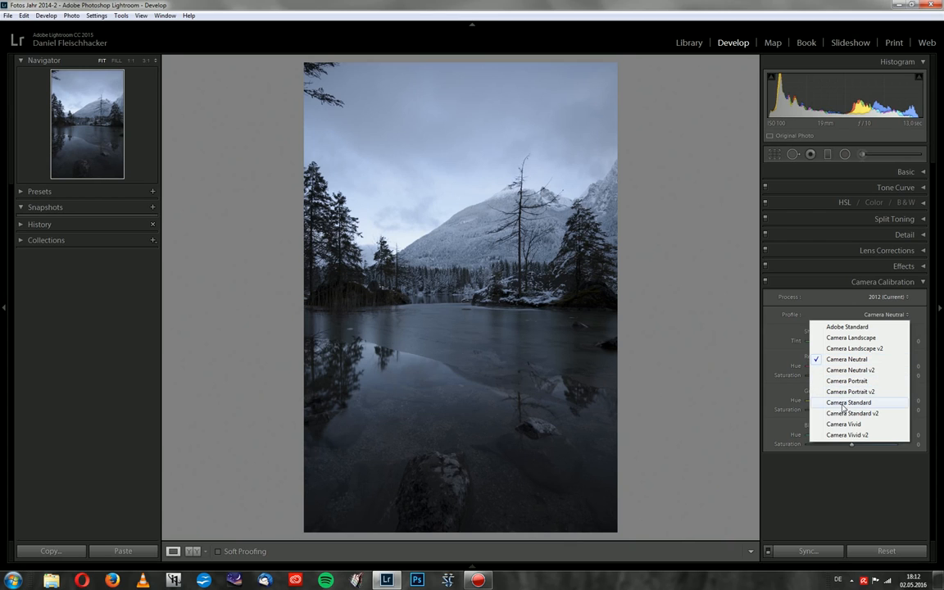
{"action": "left_click", "coordinate": [849, 403]}
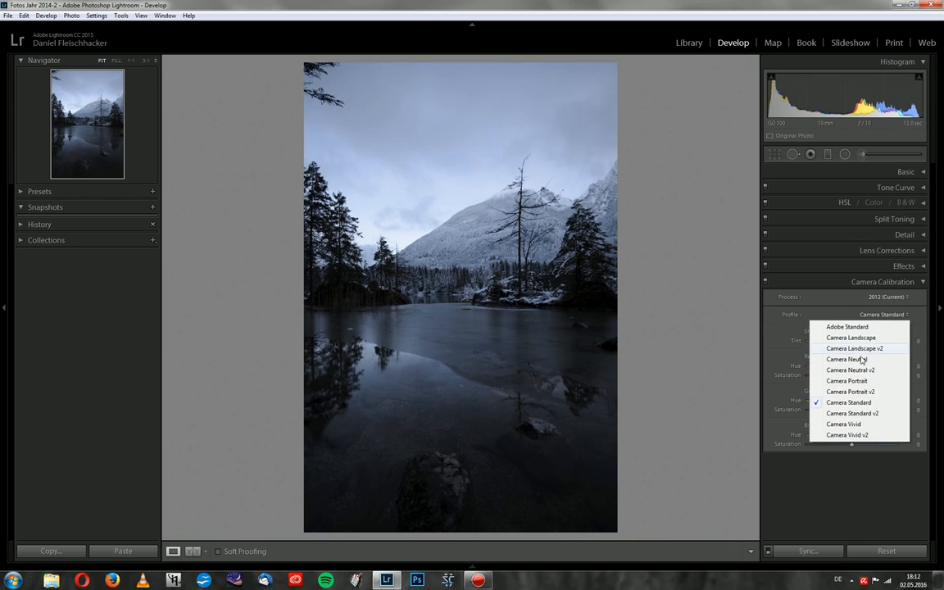
{"action": "left_click", "coordinate": [834, 359]}
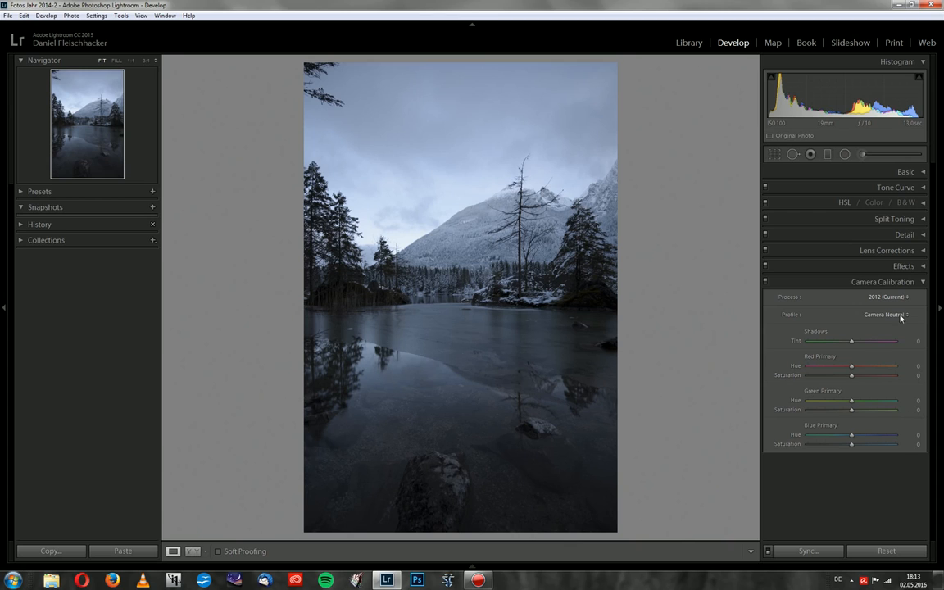
{"action": "mouse_move", "coordinate": [815, 309]}
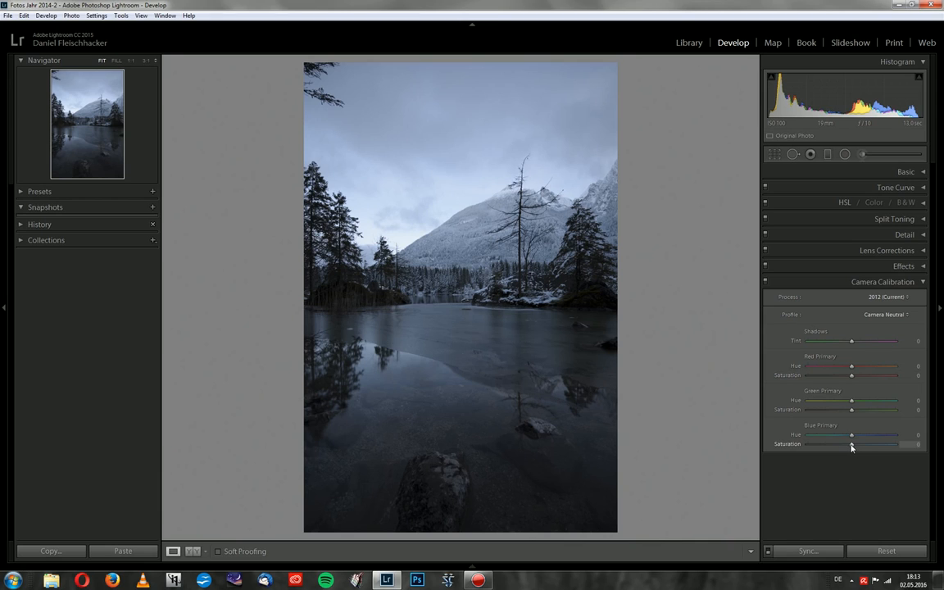
{"action": "mouse_move", "coordinate": [840, 476]}
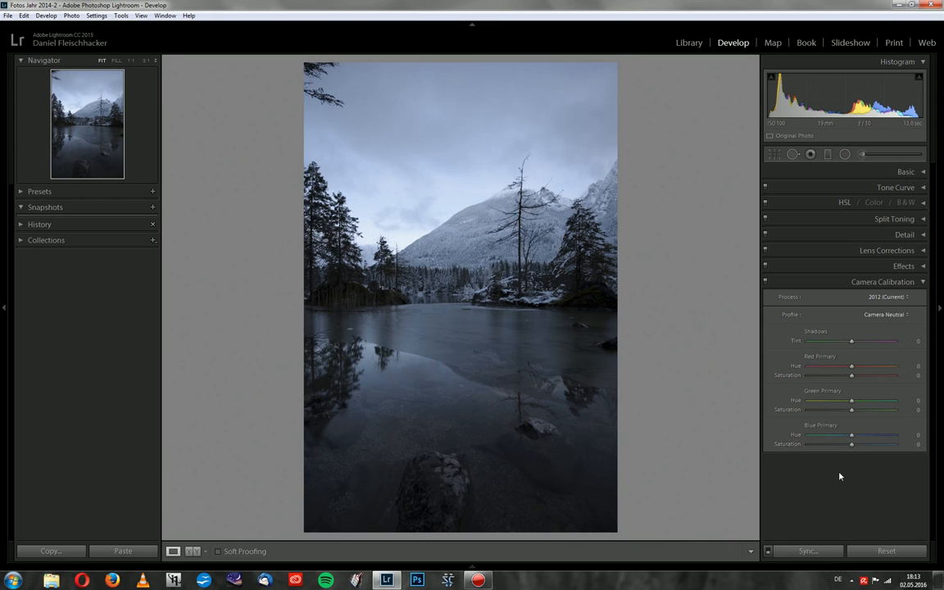
{"action": "mouse_move", "coordinate": [857, 457]}
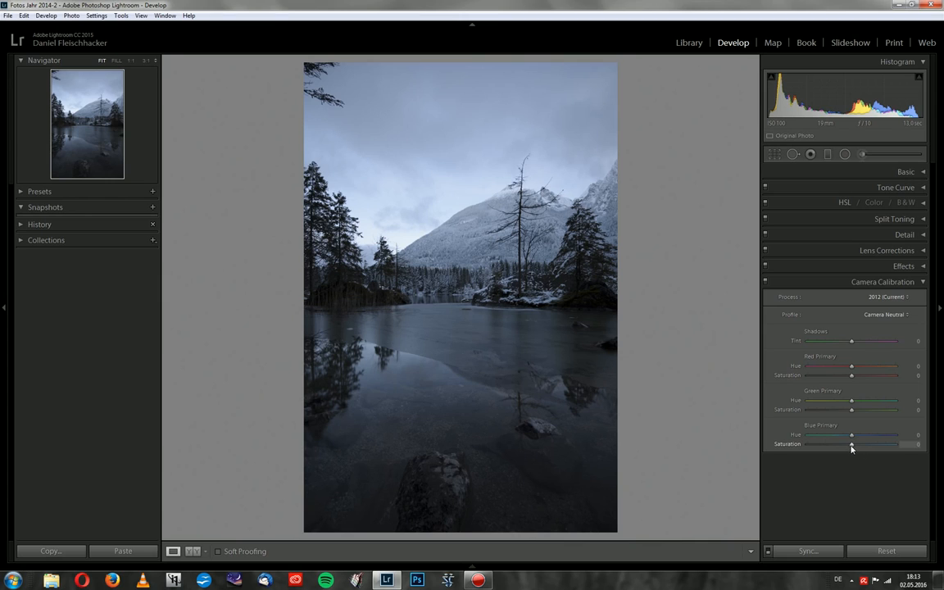
- Raise Blue Primary Saturation through +31 and +56 to settle at +57
{"action": "left_click_drag", "start_coordinate": [851, 445], "coordinate": [864, 444]}
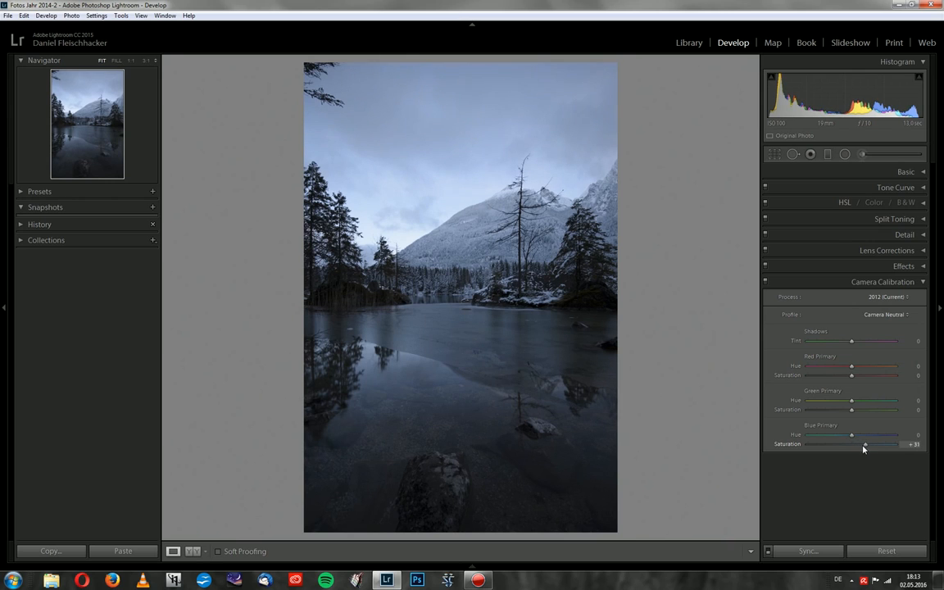
{"action": "left_click_drag", "start_coordinate": [864, 444], "coordinate": [875, 444]}
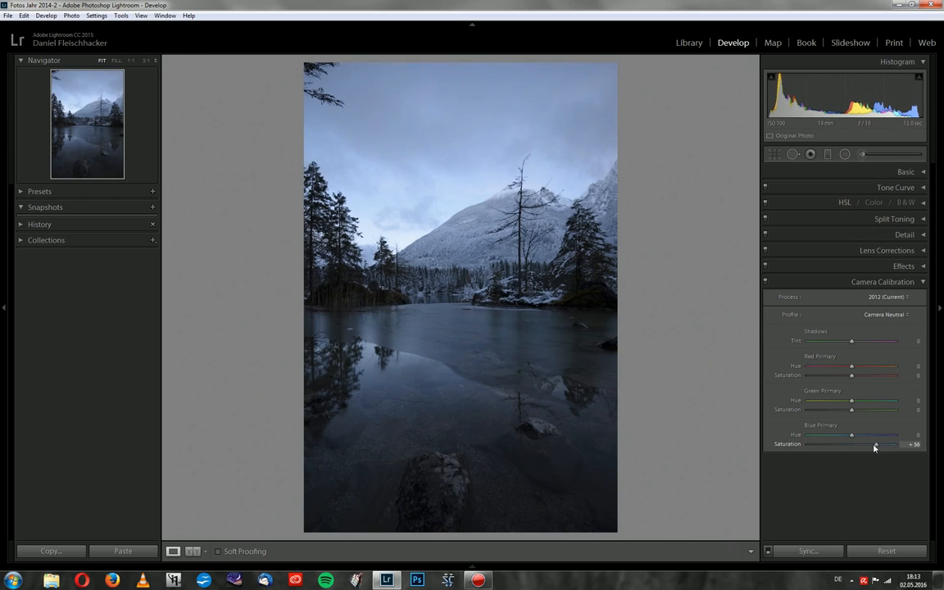
{"action": "left_click_drag", "start_coordinate": [874, 444], "coordinate": [877, 444]}
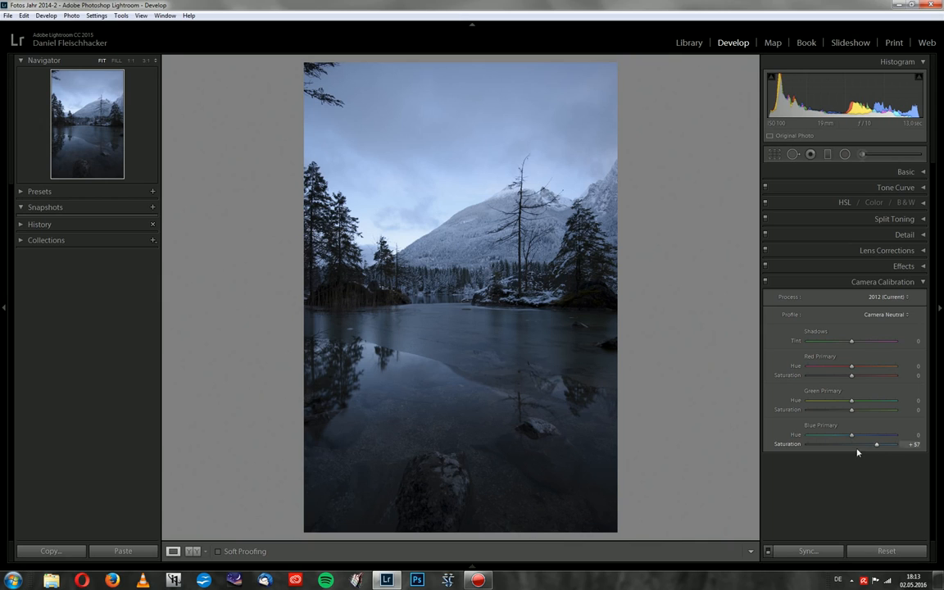
{"action": "mouse_move", "coordinate": [876, 464]}
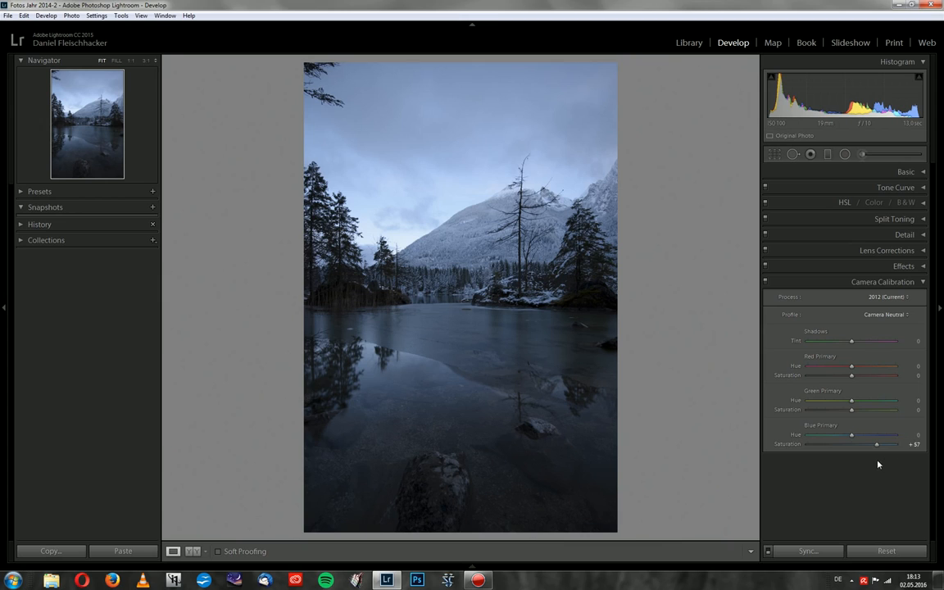
{"action": "mouse_move", "coordinate": [886, 456]}
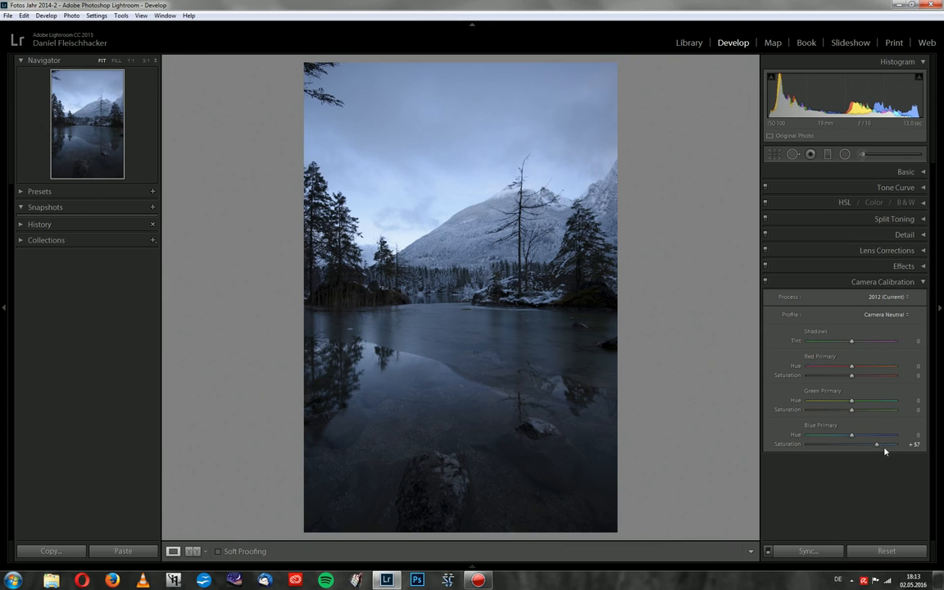
{"action": "mouse_move", "coordinate": [863, 452]}
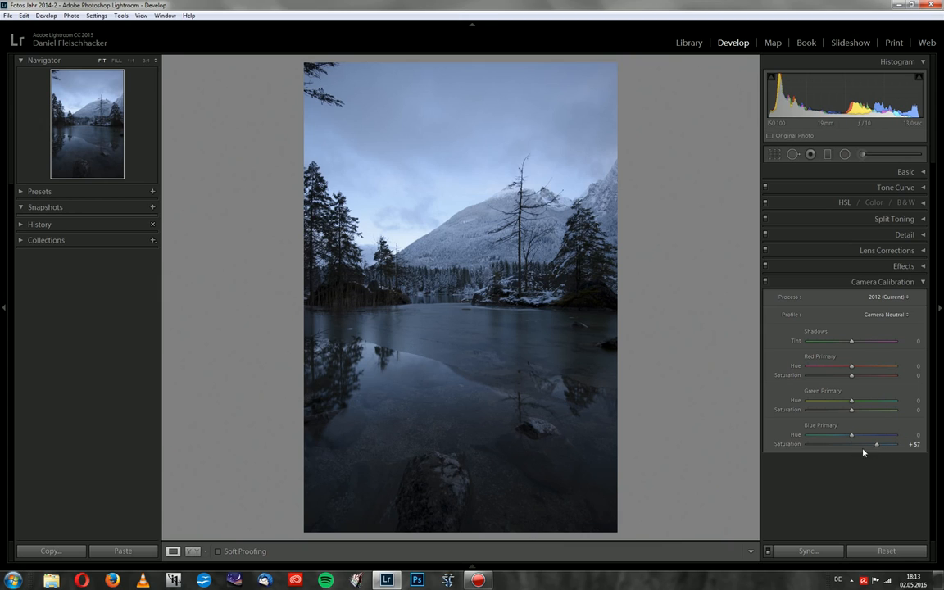
{"action": "mouse_move", "coordinate": [929, 453]}
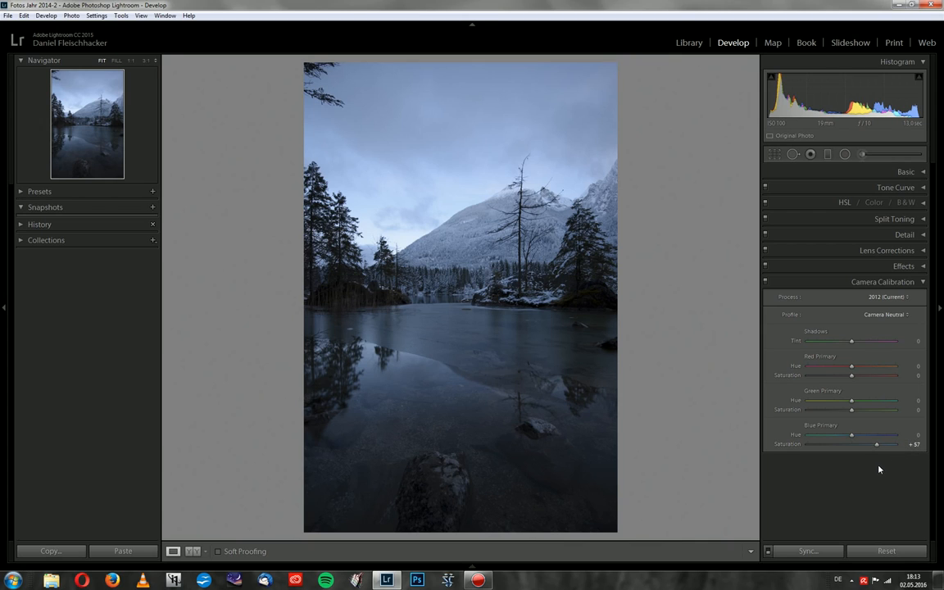
{"action": "mouse_move", "coordinate": [875, 469]}
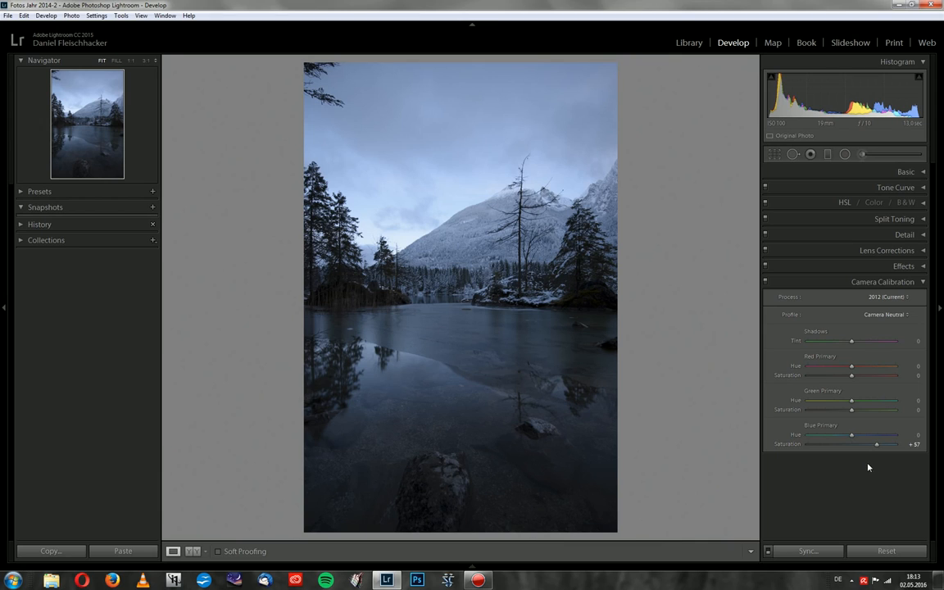
{"action": "mouse_move", "coordinate": [872, 465]}
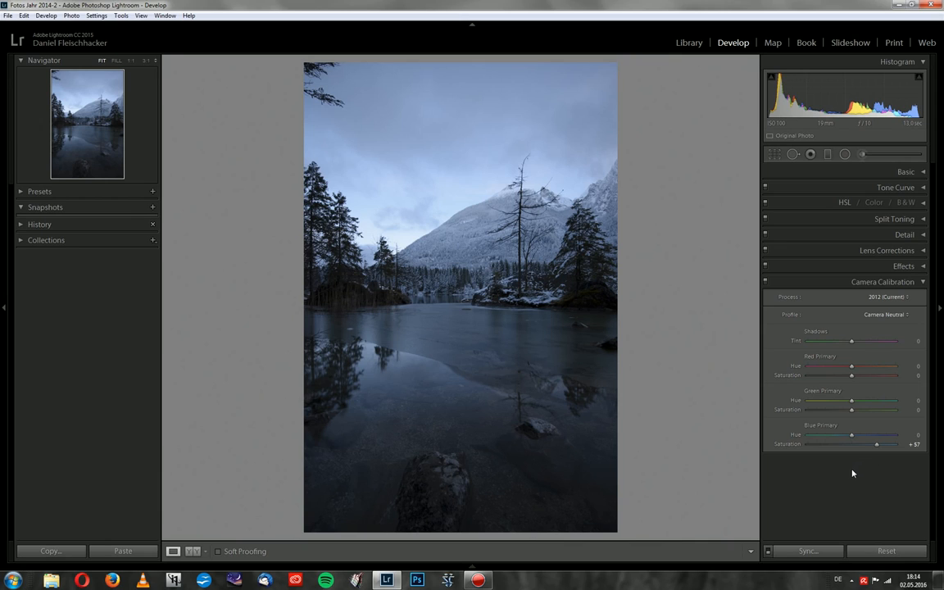
{"action": "mouse_move", "coordinate": [923, 282]}
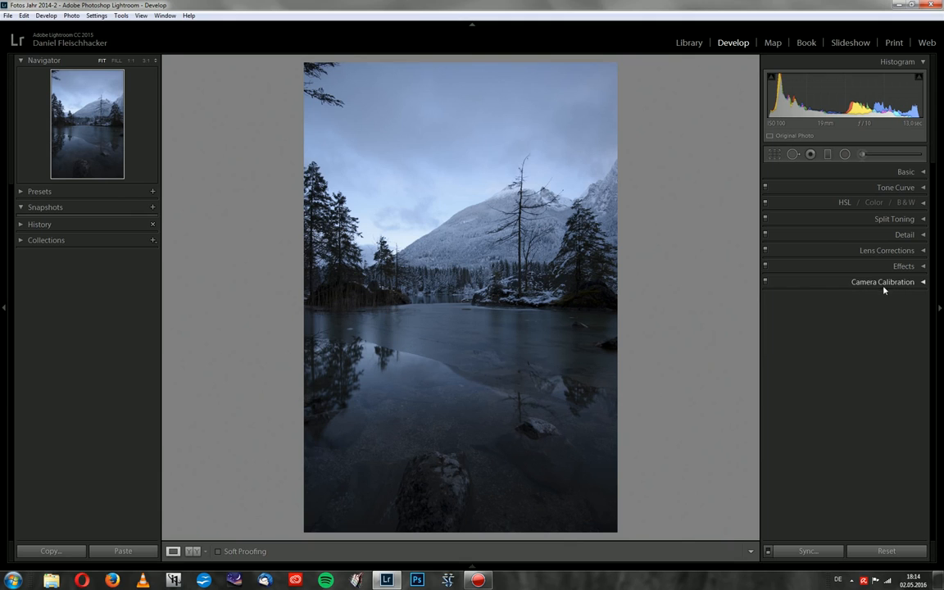
- Lift Shadows to +66 in the Basic panel and zoom in to inspect detail
{"action": "left_click", "coordinate": [904, 171]}
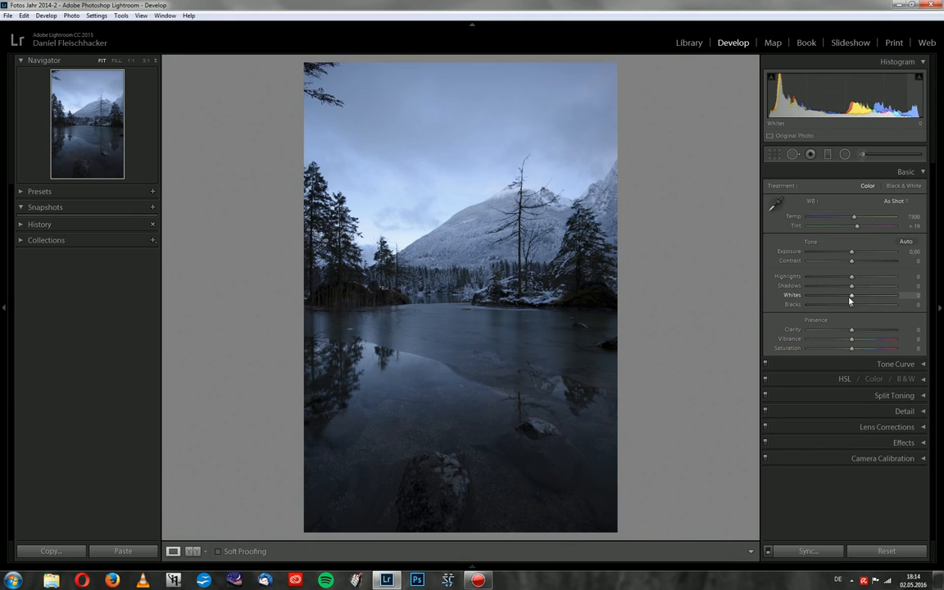
{"action": "left_click_drag", "start_coordinate": [850, 285], "coordinate": [866, 285]}
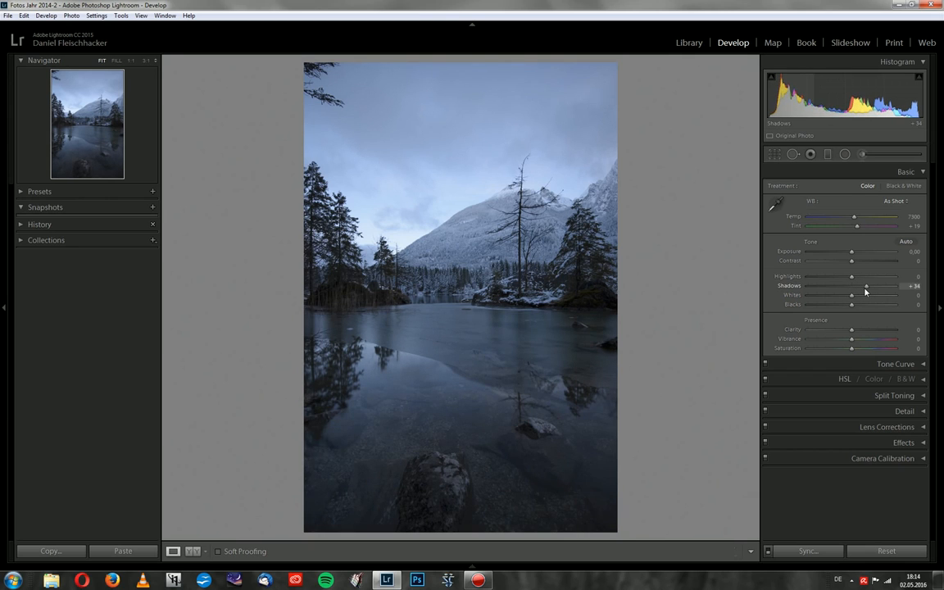
{"action": "left_click_drag", "start_coordinate": [866, 286], "coordinate": [881, 286]}
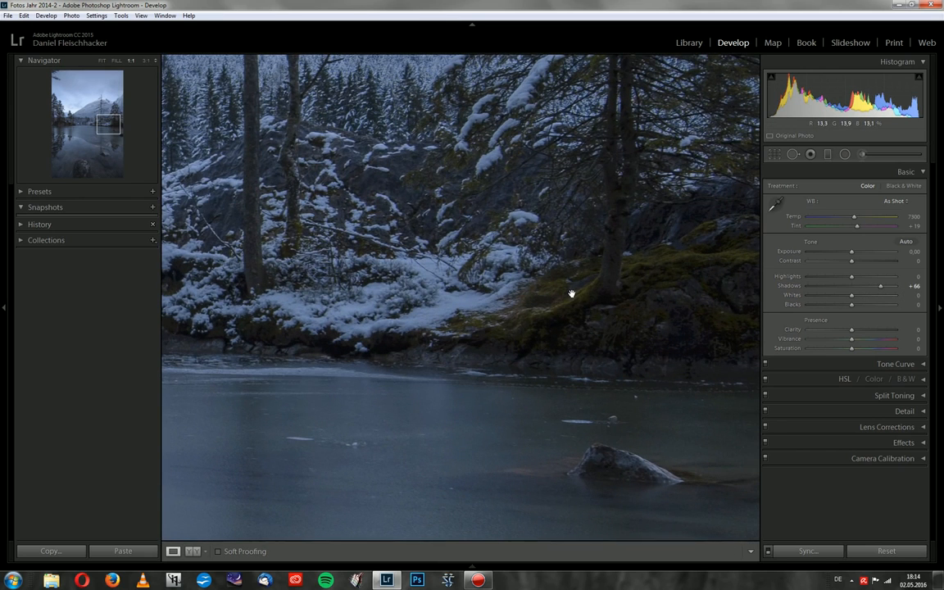
{"action": "left_click", "coordinate": [104, 60]}
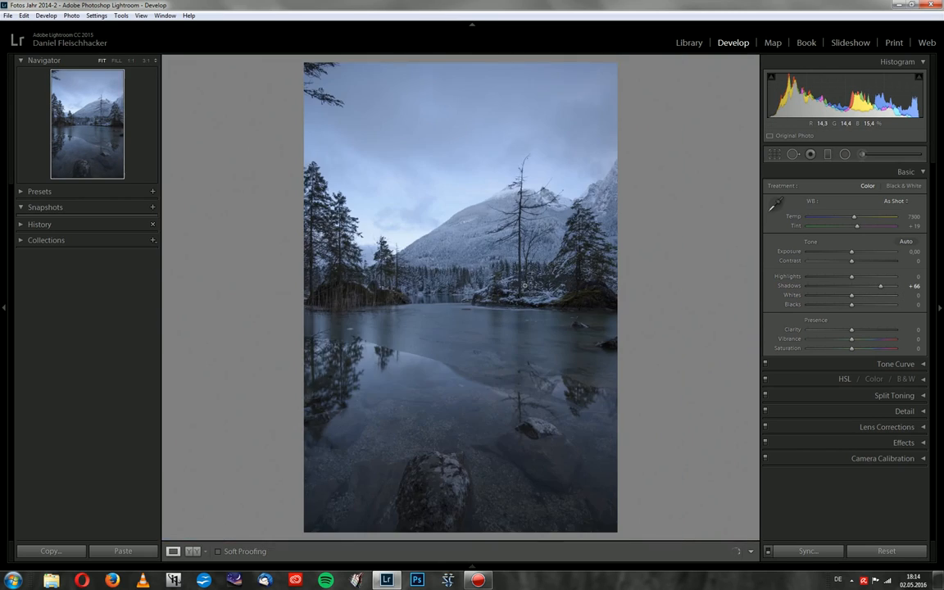
{"action": "left_click", "coordinate": [526, 282]}
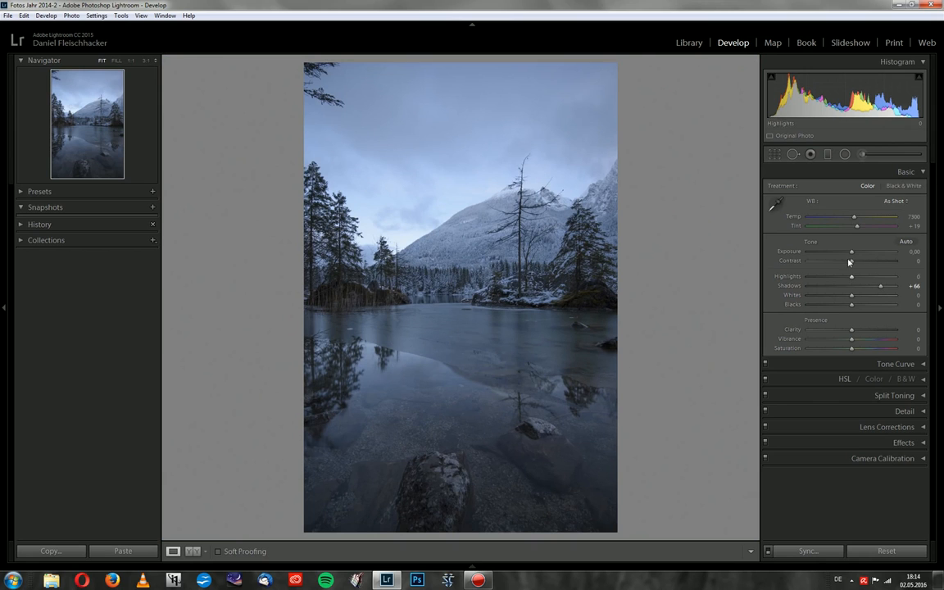
- Set Exposure to +0.79 after trying up to +0.90, and Highlights to -84
{"action": "left_click_drag", "start_coordinate": [851, 251], "coordinate": [855, 251]}
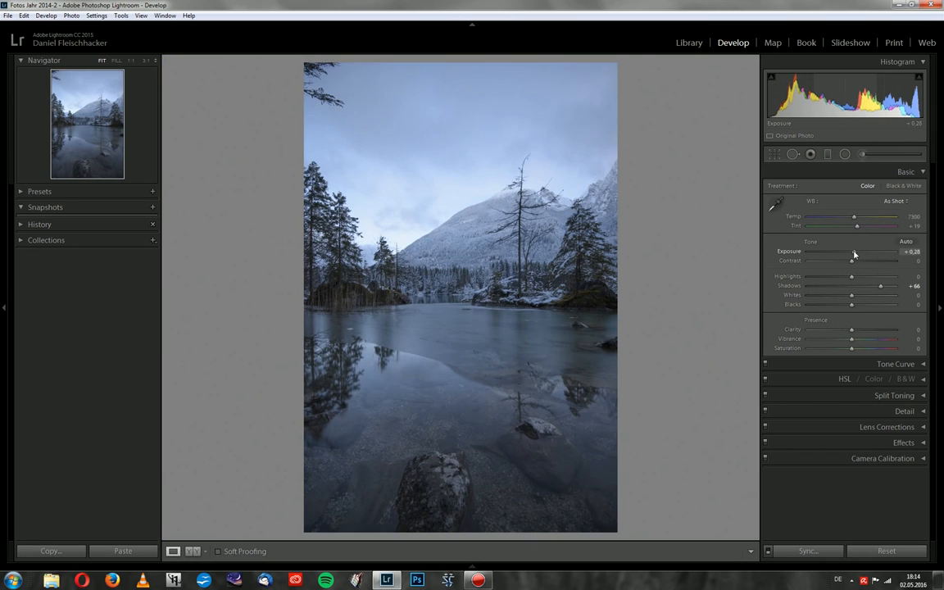
{"action": "left_click_drag", "start_coordinate": [853, 252], "coordinate": [858, 252]}
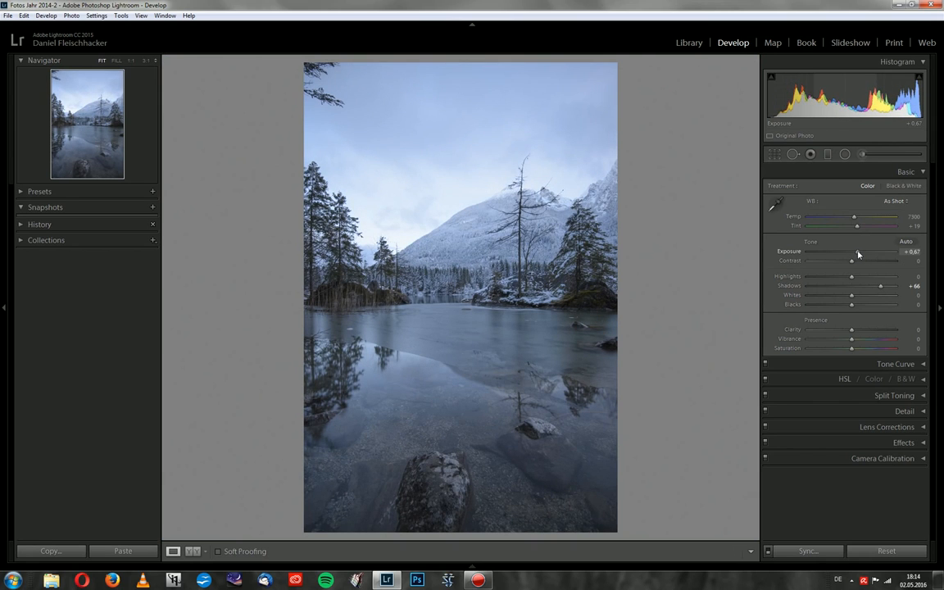
{"action": "left_click_drag", "start_coordinate": [850, 250], "coordinate": [859, 251]}
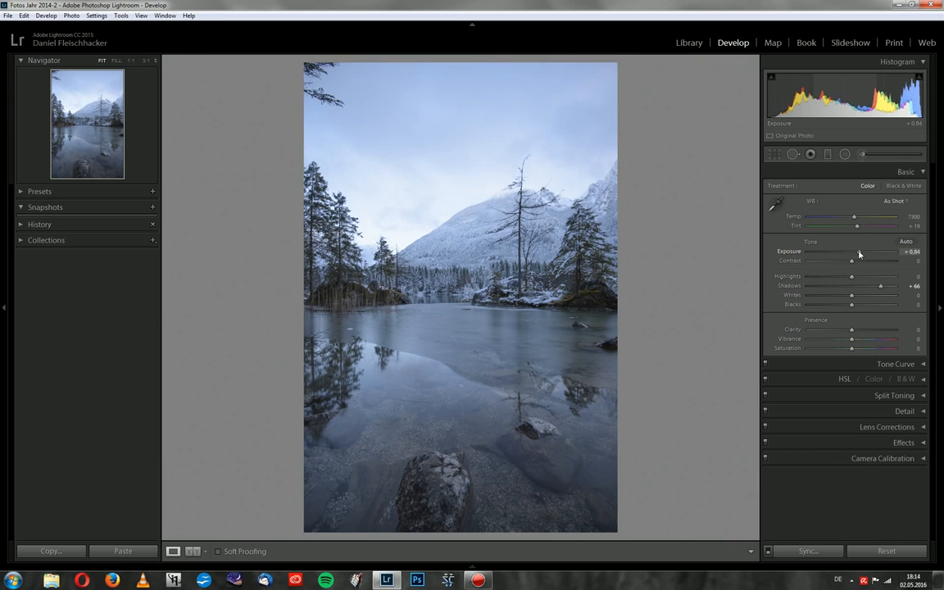
{"action": "left_click_drag", "start_coordinate": [854, 251], "coordinate": [860, 251]}
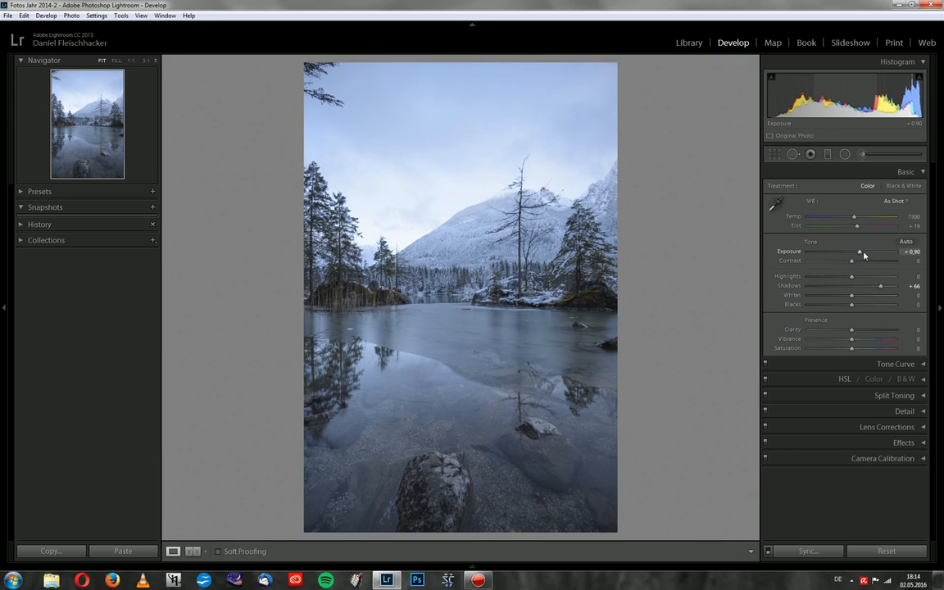
{"action": "left_click_drag", "start_coordinate": [860, 252], "coordinate": [857, 252]}
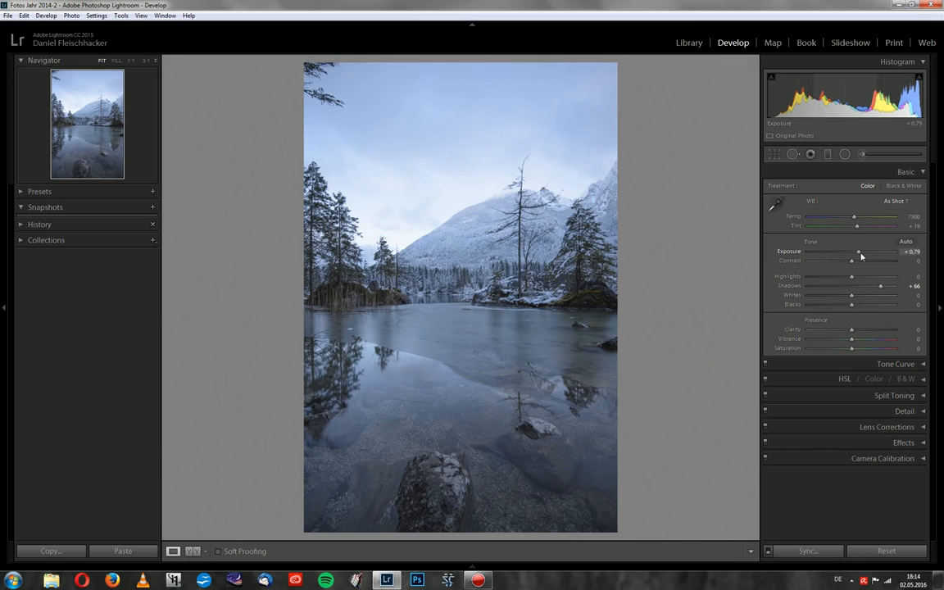
{"action": "mouse_move", "coordinate": [842, 286]}
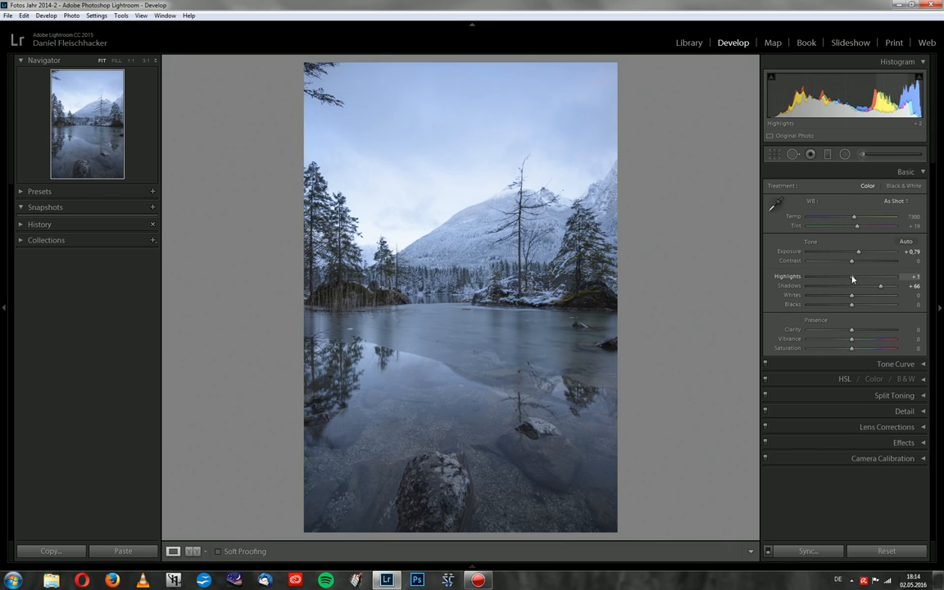
{"action": "left_click_drag", "start_coordinate": [853, 277], "coordinate": [816, 277]}
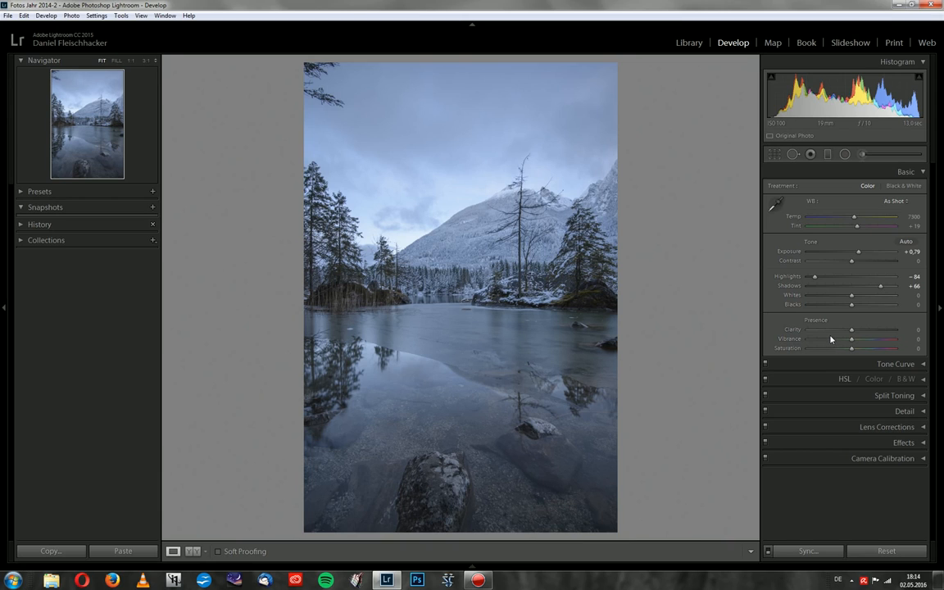
{"action": "mouse_move", "coordinate": [858, 335]}
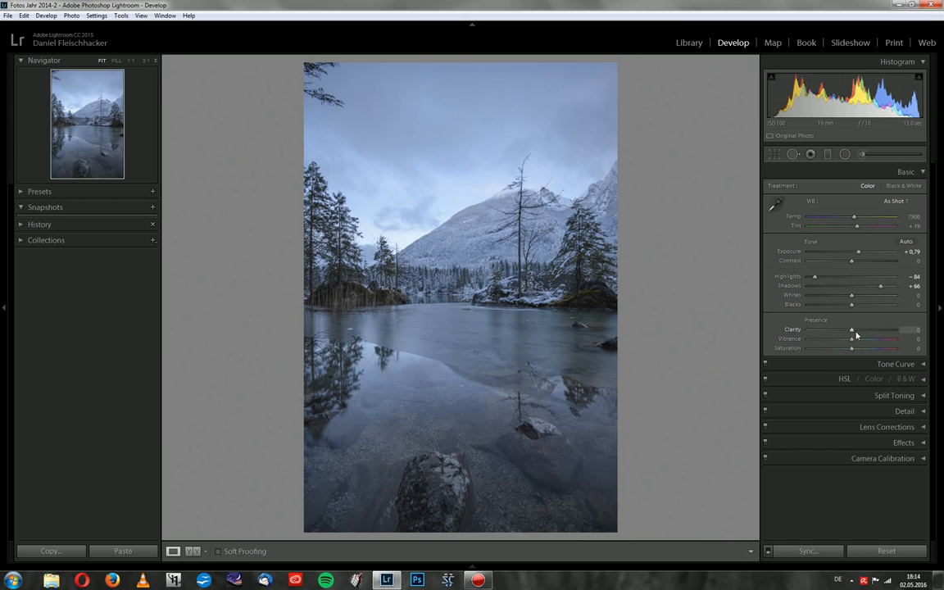
- Try Clarity as high as +83, then settle it back at +13
{"action": "left_click_drag", "start_coordinate": [851, 330], "coordinate": [858, 329]}
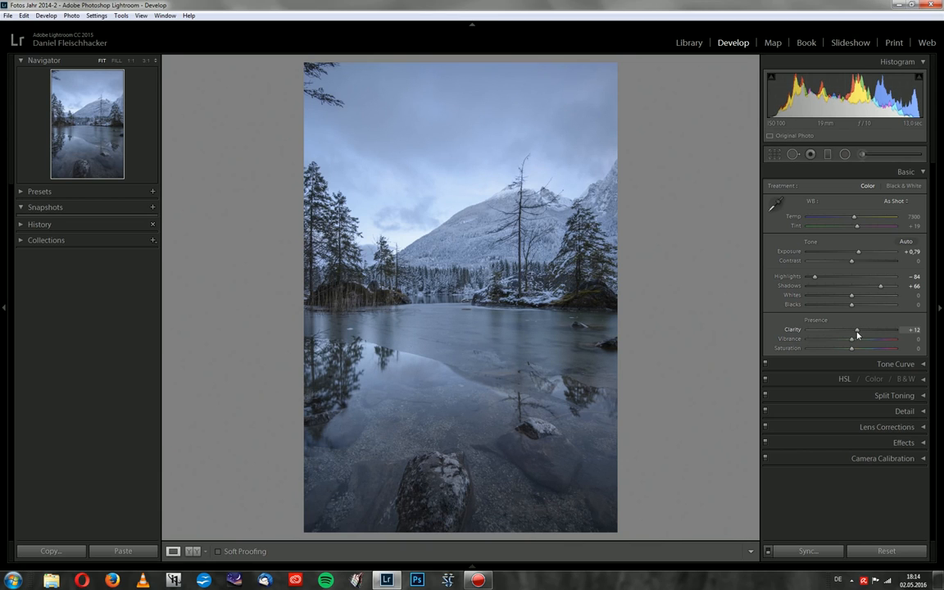
{"action": "left_click_drag", "start_coordinate": [857, 329], "coordinate": [858, 330]}
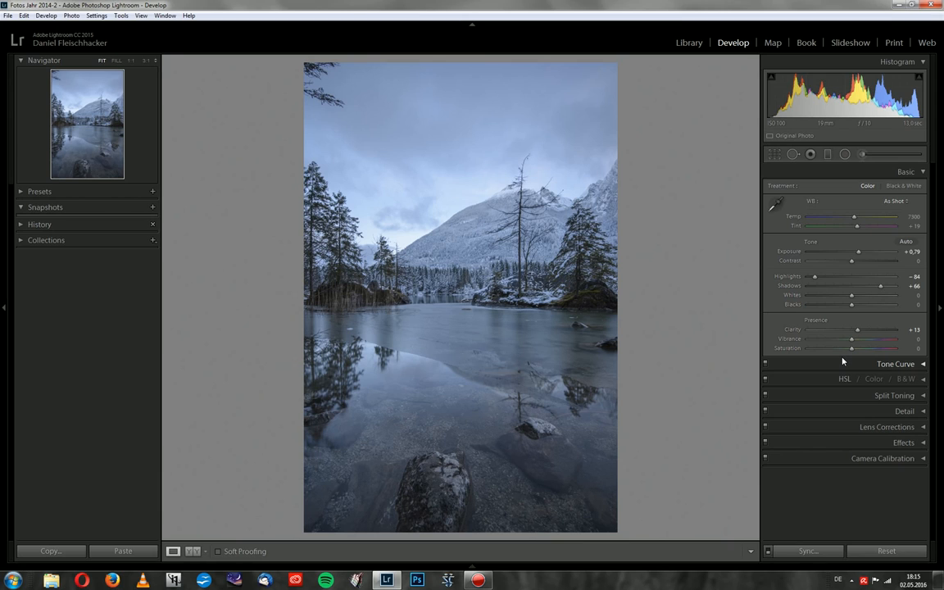
{"action": "mouse_move", "coordinate": [842, 359]}
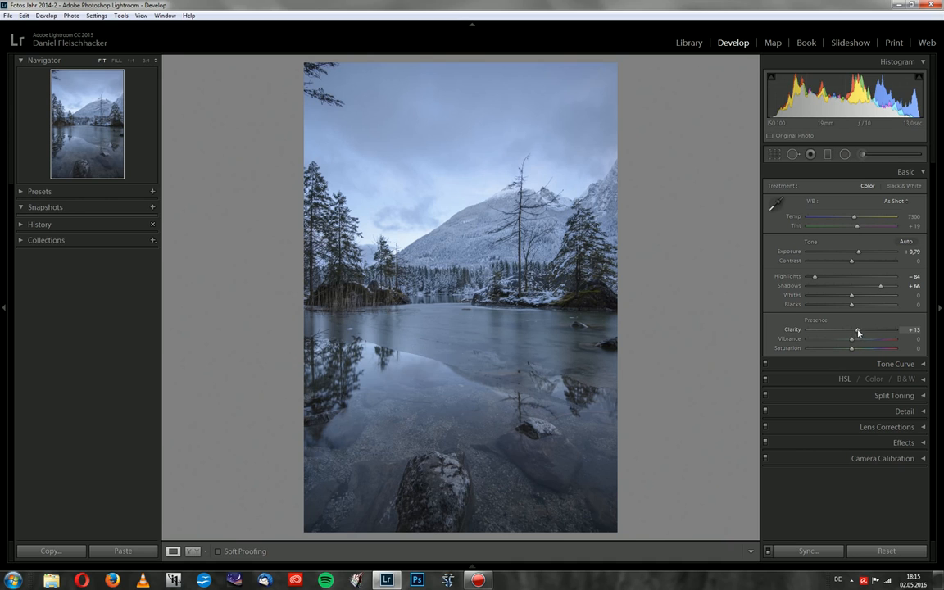
{"action": "left_click_drag", "start_coordinate": [857, 329], "coordinate": [889, 329]}
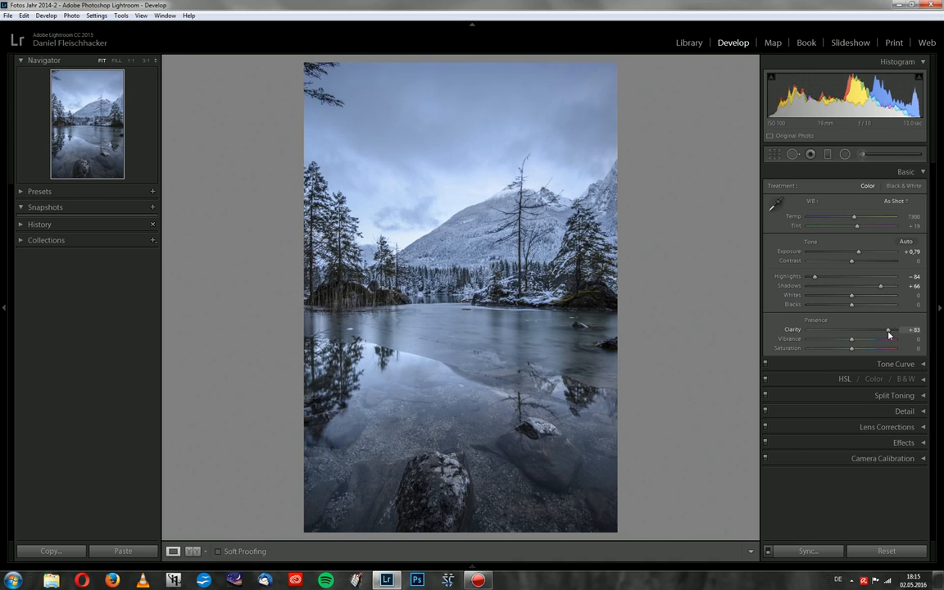
{"action": "left_click_drag", "start_coordinate": [889, 330], "coordinate": [882, 330]}
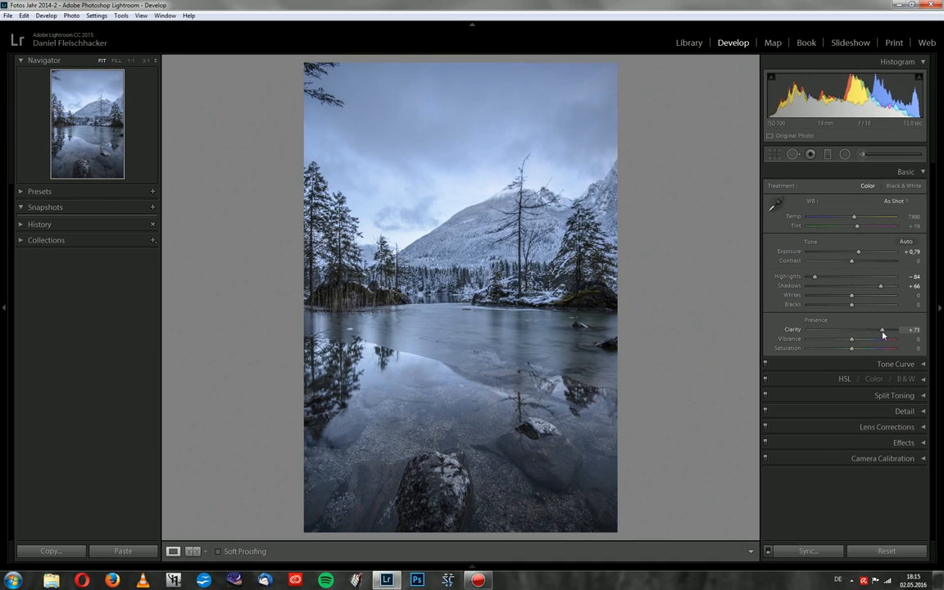
{"action": "left_click_drag", "start_coordinate": [884, 330], "coordinate": [877, 329]}
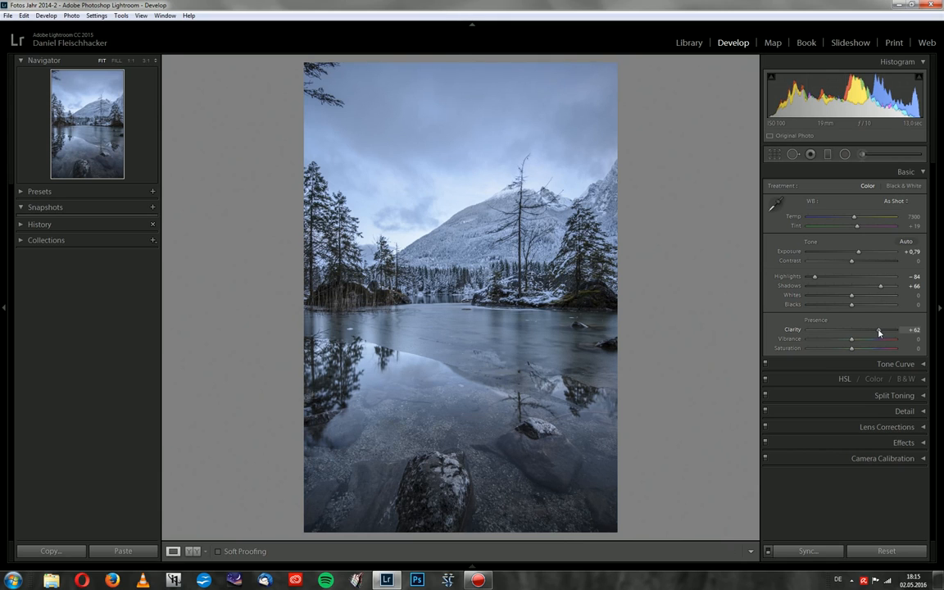
{"action": "left_click_drag", "start_coordinate": [881, 332], "coordinate": [874, 332]}
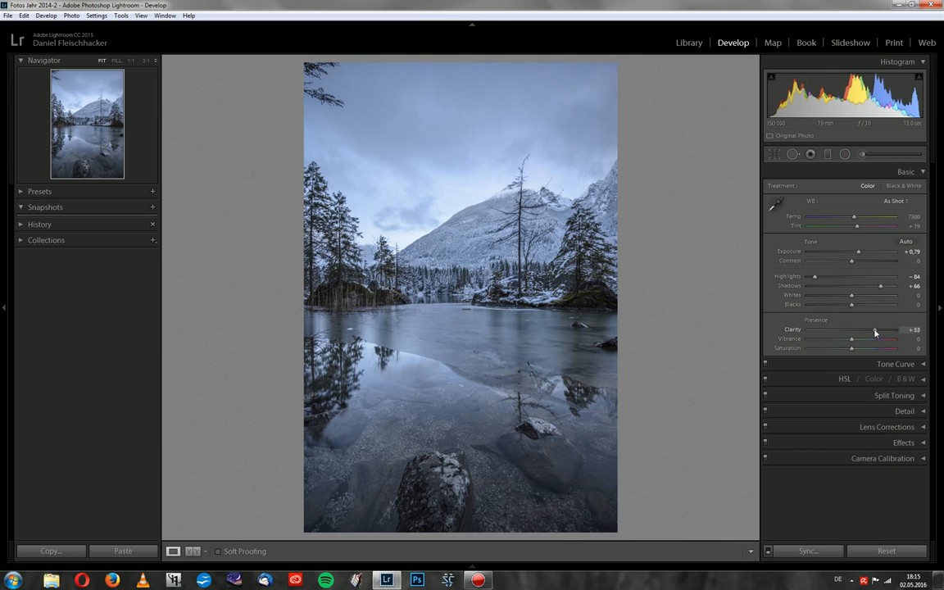
{"action": "left_click_drag", "start_coordinate": [874, 330], "coordinate": [856, 329]}
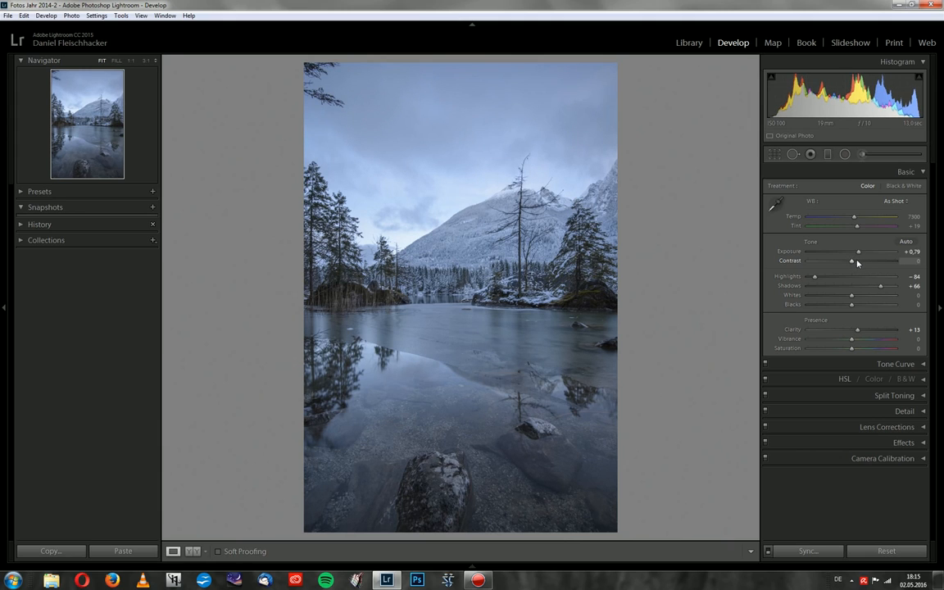
- Set Contrast to +9 after briefly trying +12
{"action": "left_click_drag", "start_coordinate": [852, 261], "coordinate": [858, 261]}
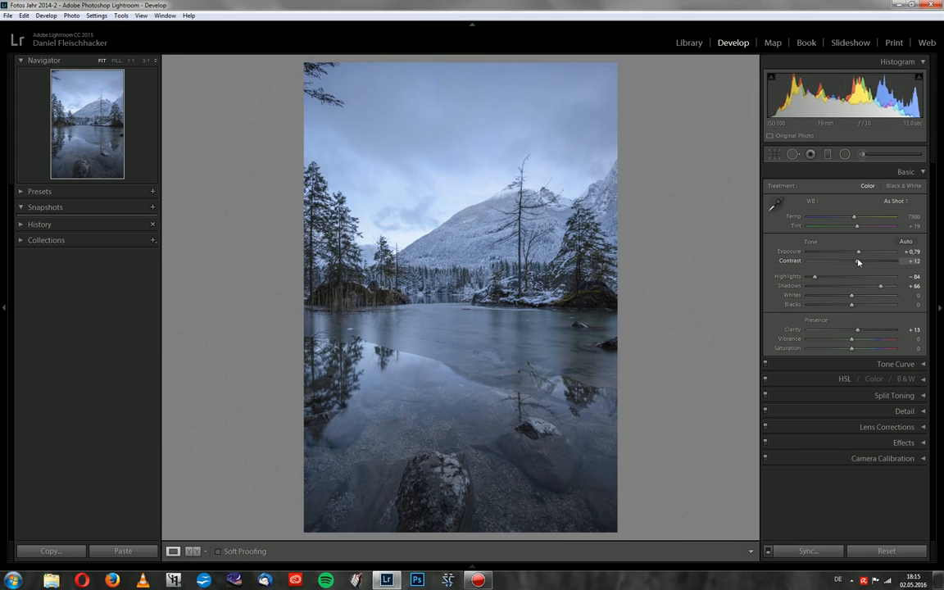
{"action": "left_click_drag", "start_coordinate": [861, 261], "coordinate": [856, 261]}
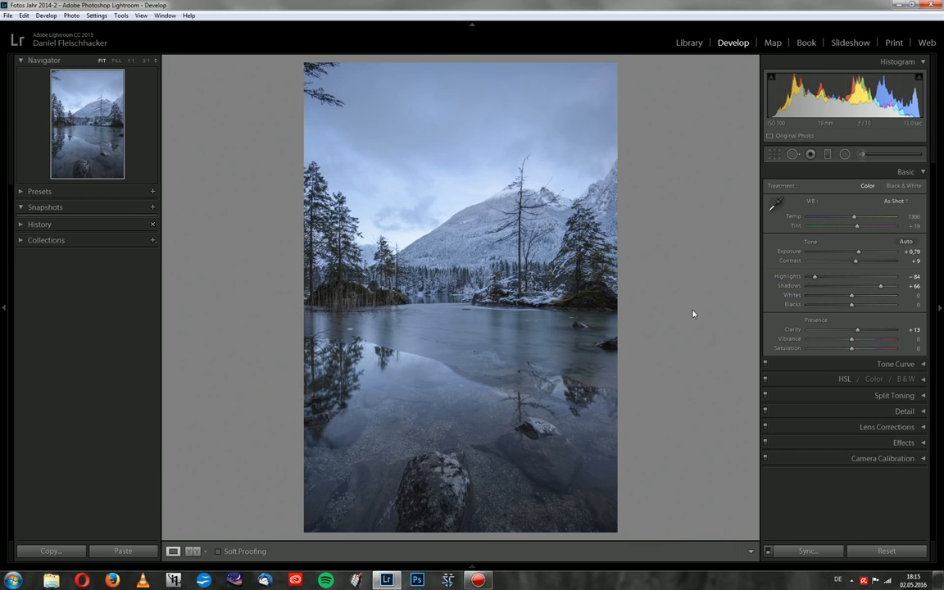
{"action": "mouse_move", "coordinate": [693, 309]}
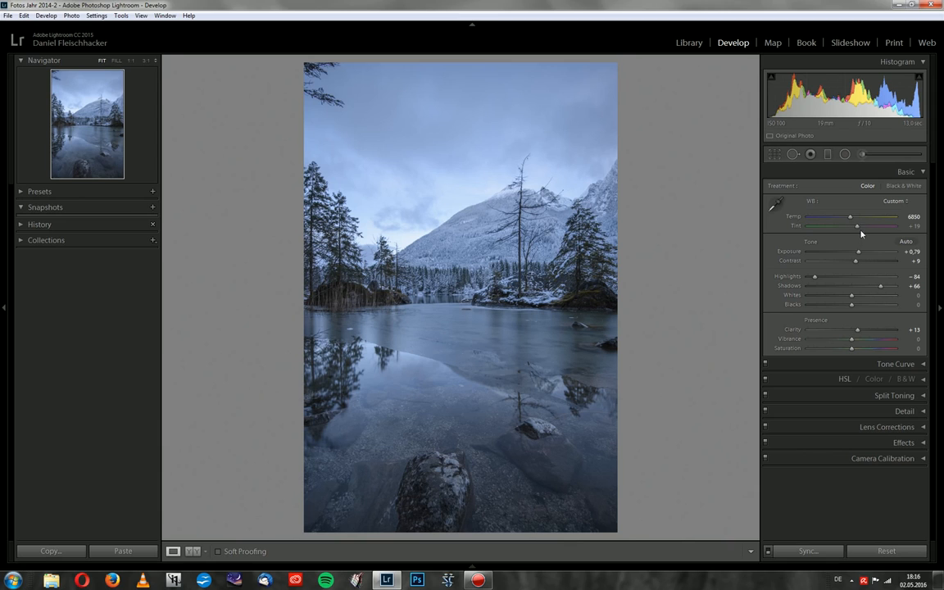
- Push Tint toward magenta to +30, with a custom white balance at Temp 6850
{"action": "left_click_drag", "start_coordinate": [856, 227], "coordinate": [859, 226]}
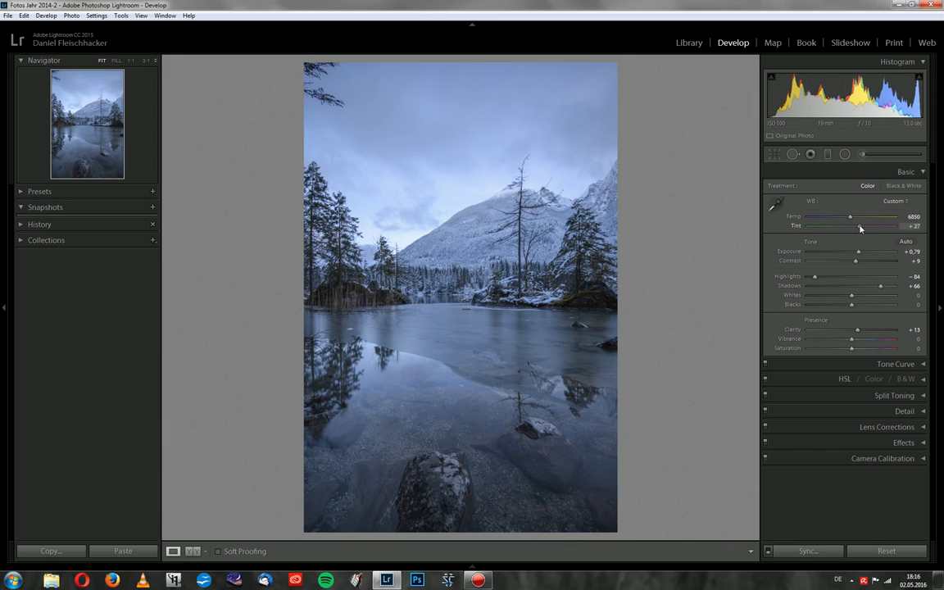
{"action": "left_click_drag", "start_coordinate": [858, 226], "coordinate": [862, 226]}
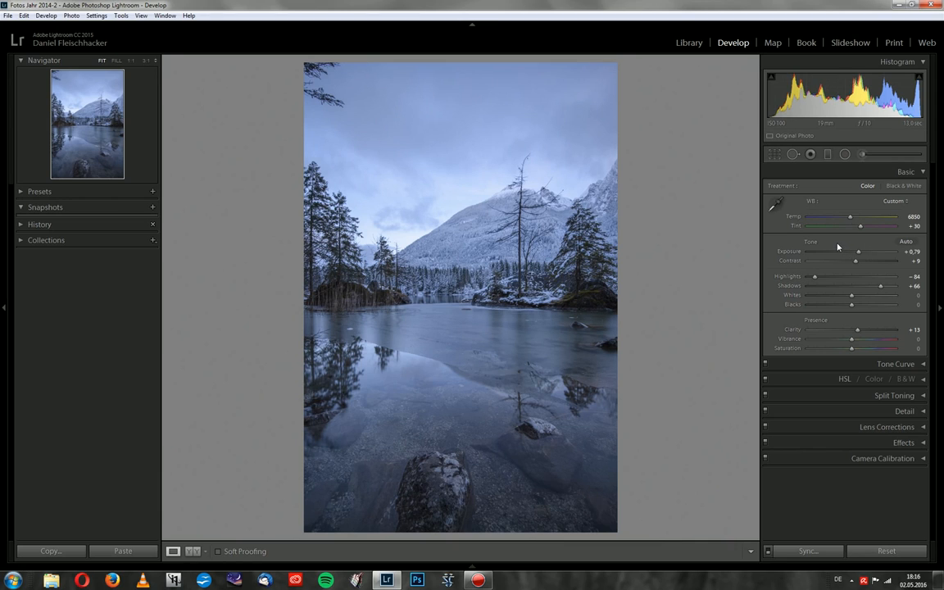
{"action": "mouse_move", "coordinate": [856, 247]}
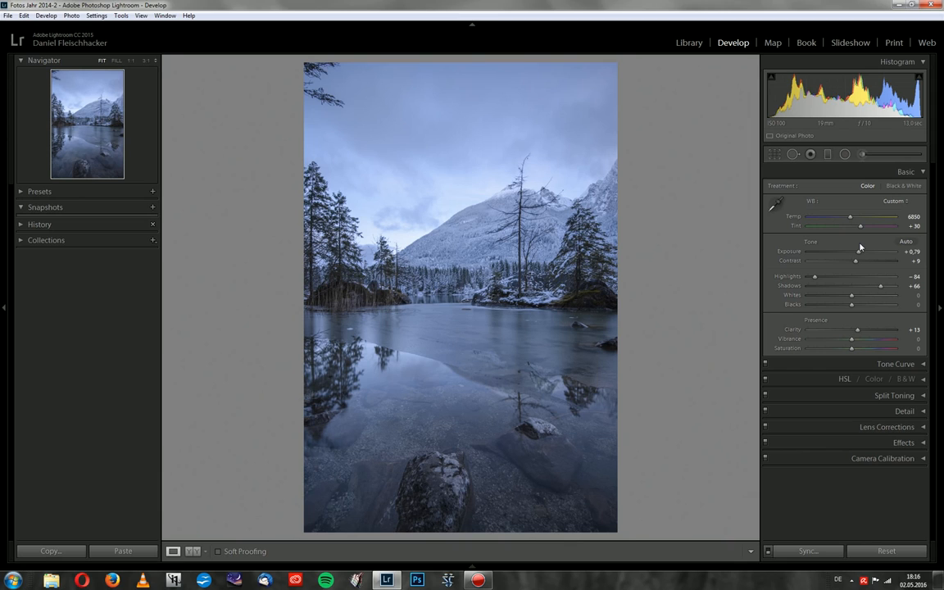
{"action": "mouse_move", "coordinate": [763, 289]}
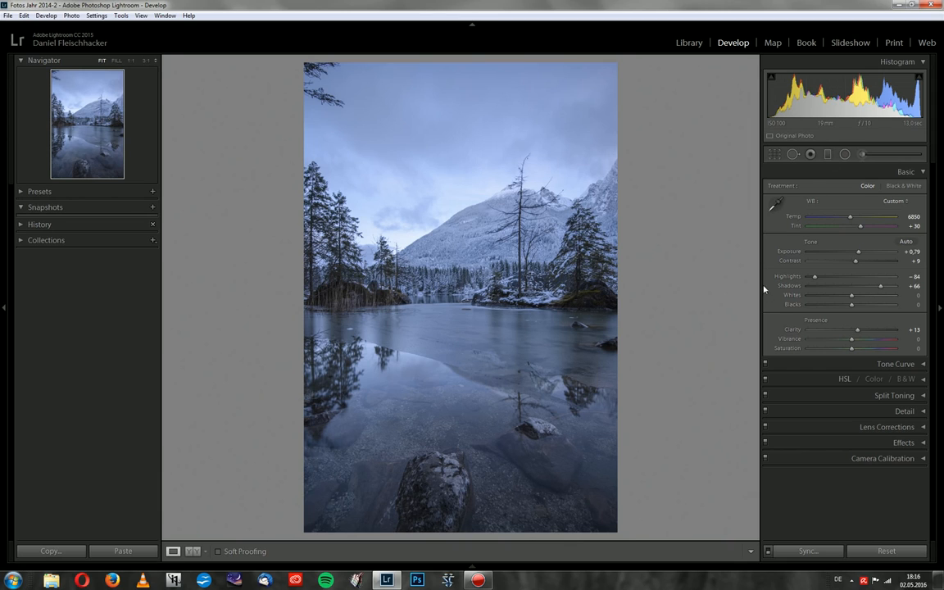
- Place a Graduated Filter on the lake, running from the far shoreline toward the rocks
{"action": "left_click", "coordinate": [829, 154]}
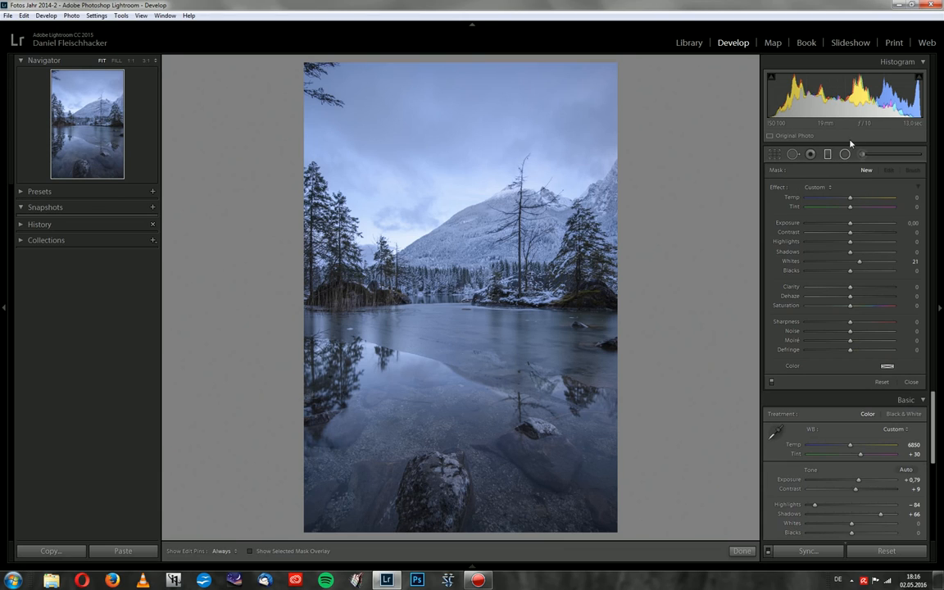
{"action": "mouse_move", "coordinate": [504, 363]}
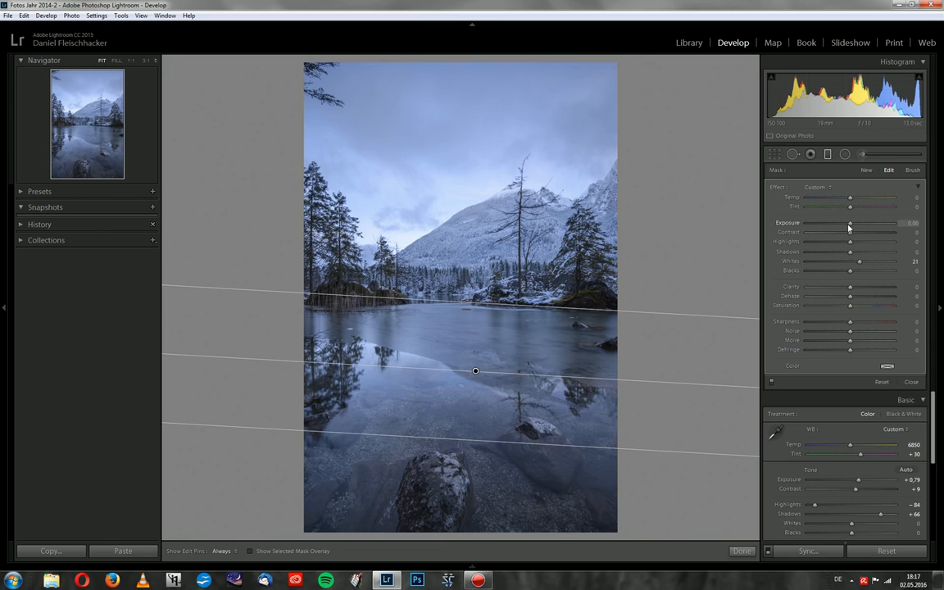
- Set the lake's graduated filter to -0.45 exposure and +4 shadows
{"action": "left_click_drag", "start_coordinate": [851, 223], "coordinate": [848, 223]}
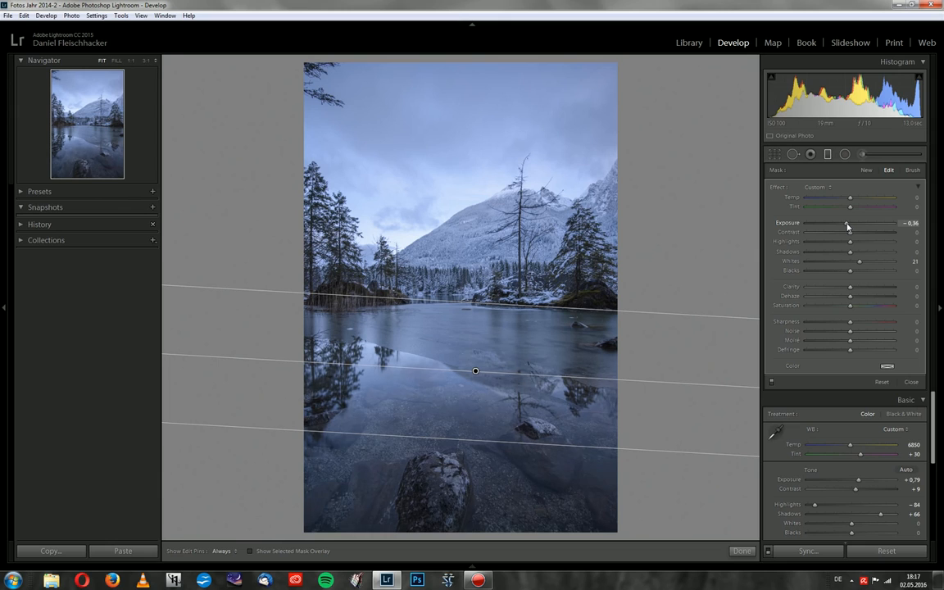
{"action": "left_click_drag", "start_coordinate": [850, 223], "coordinate": [844, 223]}
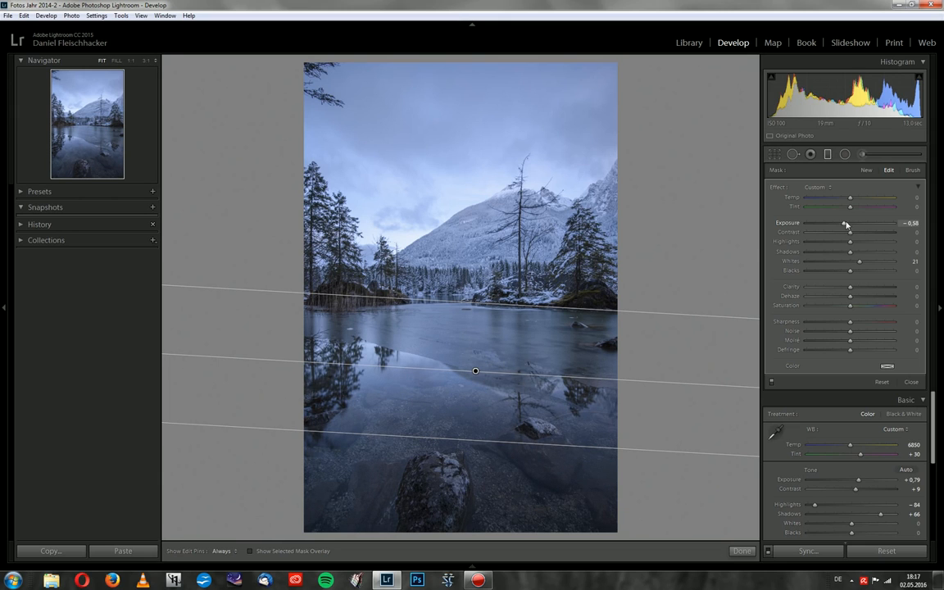
{"action": "left_click_drag", "start_coordinate": [845, 223], "coordinate": [851, 222]}
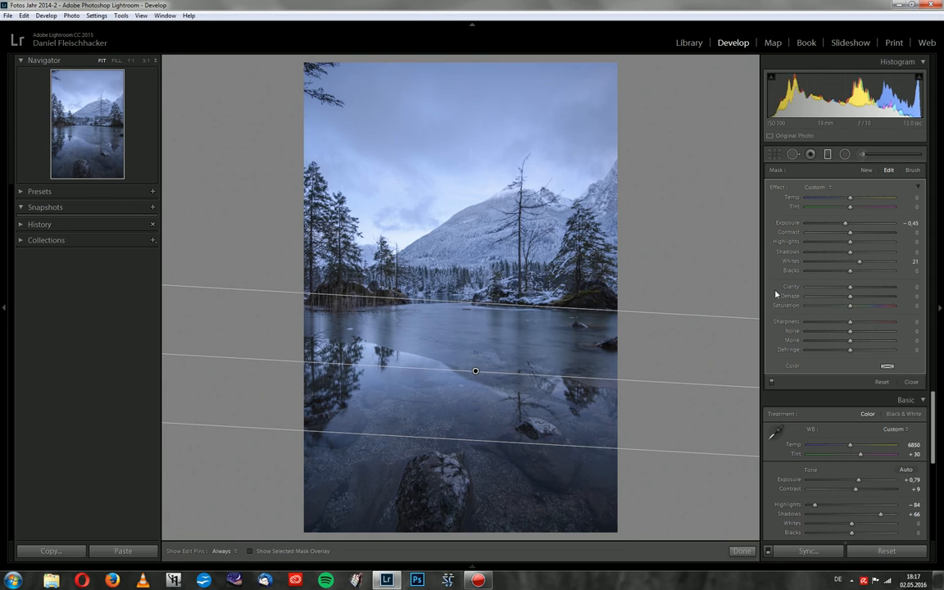
{"action": "mouse_move", "coordinate": [782, 295]}
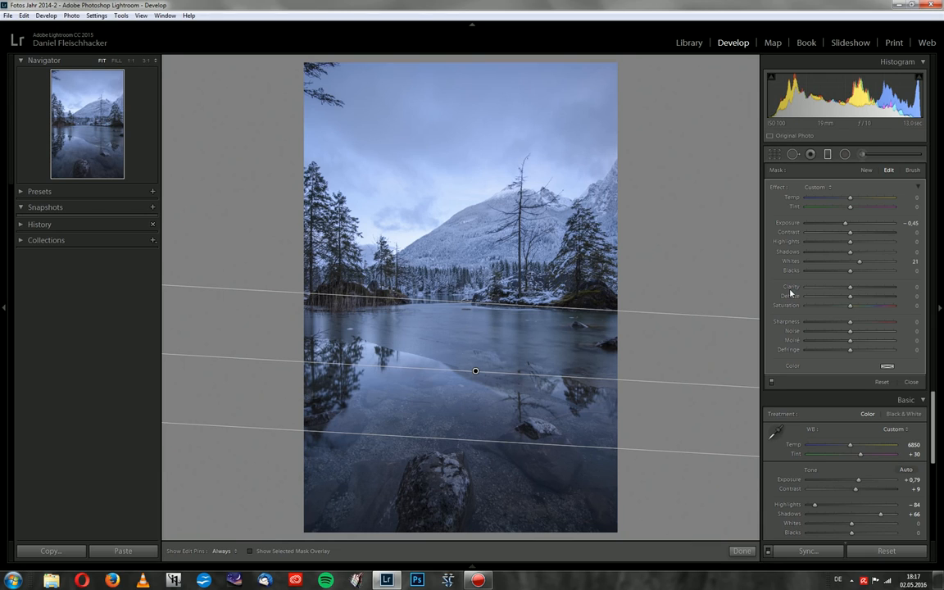
{"action": "mouse_move", "coordinate": [760, 272]}
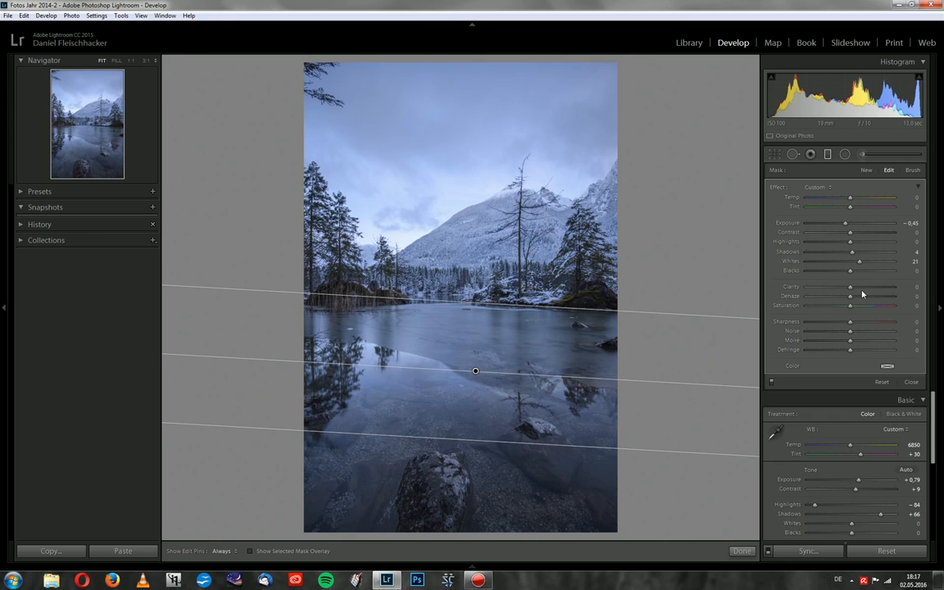
{"action": "left_click_drag", "start_coordinate": [860, 261], "coordinate": [863, 260]}
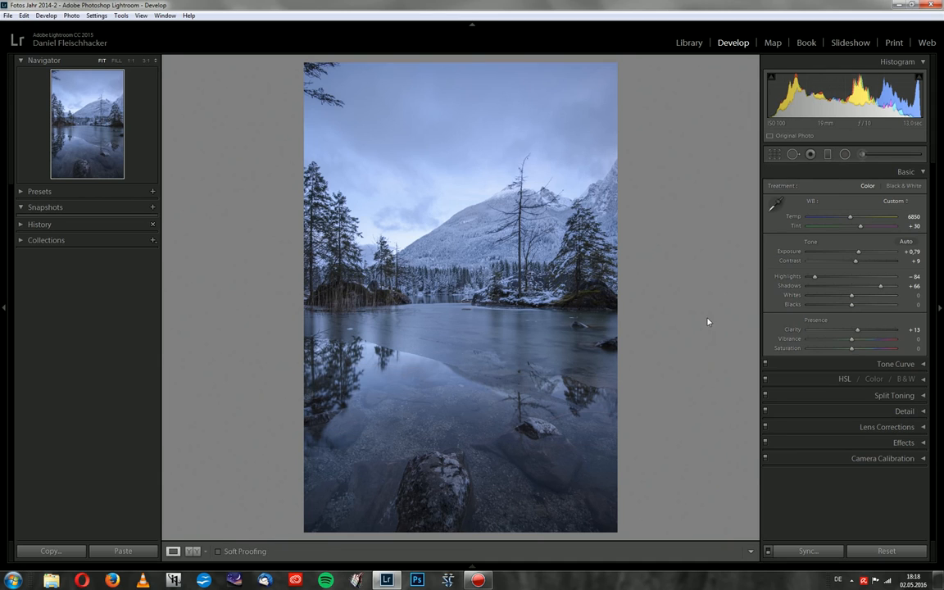
{"action": "mouse_move", "coordinate": [688, 314]}
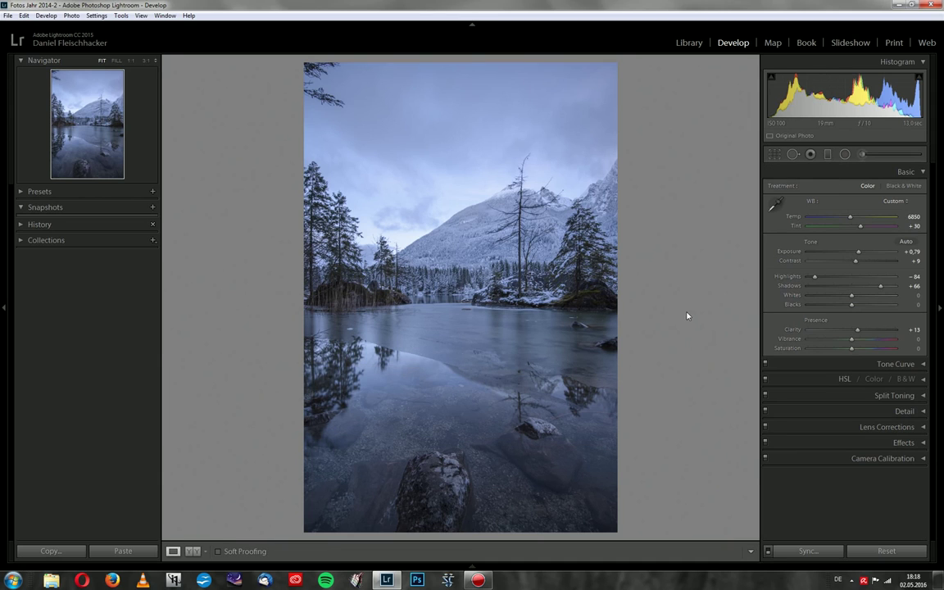
{"action": "mouse_move", "coordinate": [922, 172]}
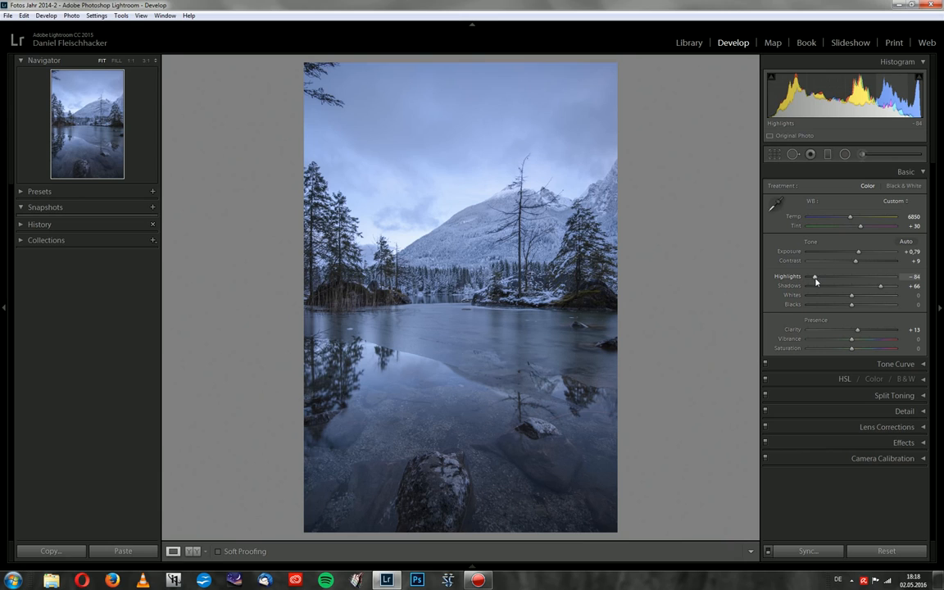
- Lower Highlights to -89, raise Blacks to +4, and collapse the Basic panel
{"action": "left_click_drag", "start_coordinate": [815, 277], "coordinate": [812, 277]}
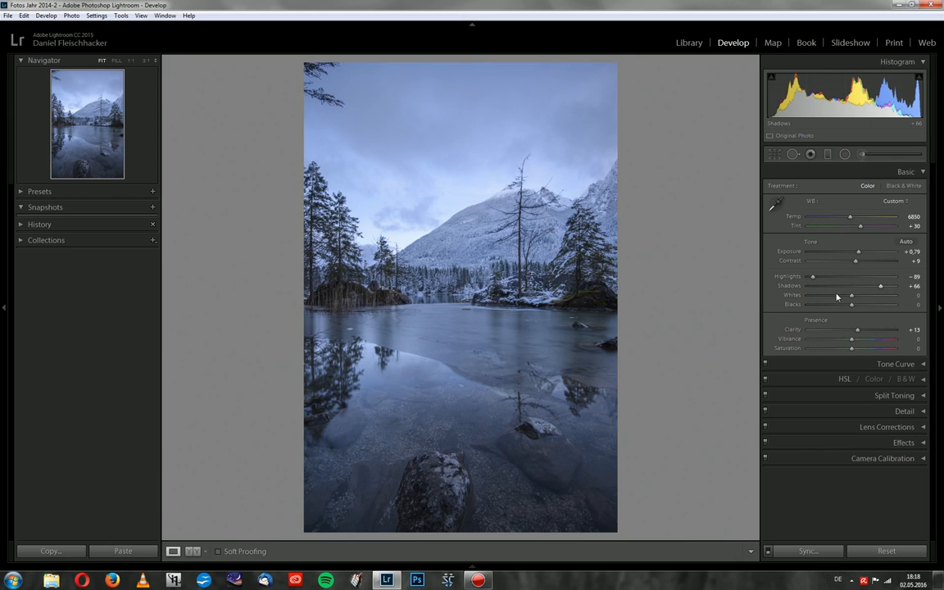
{"action": "left_click_drag", "start_coordinate": [850, 304], "coordinate": [852, 304]}
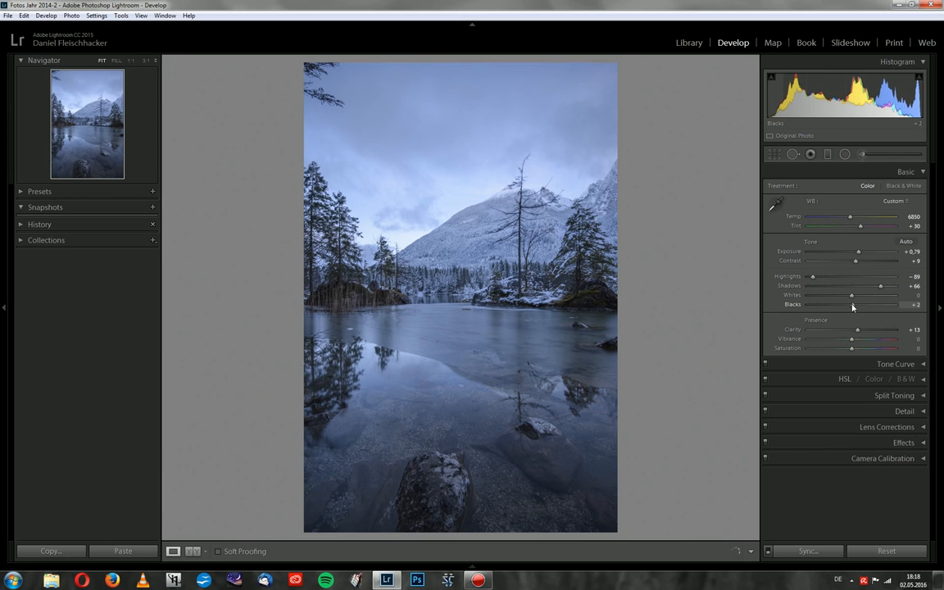
{"action": "left_click_drag", "start_coordinate": [851, 304], "coordinate": [854, 304]}
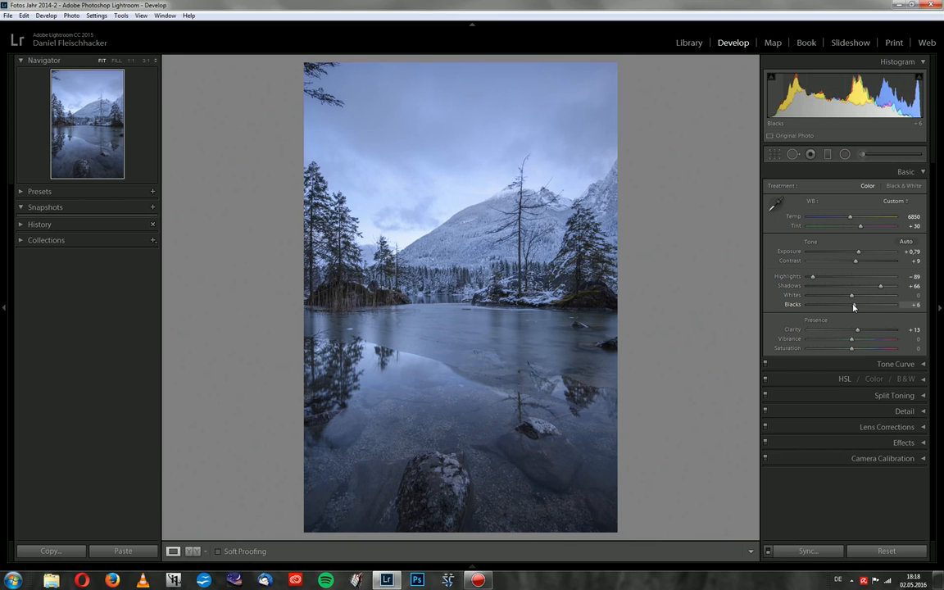
{"action": "left_click_drag", "start_coordinate": [852, 304], "coordinate": [850, 304]}
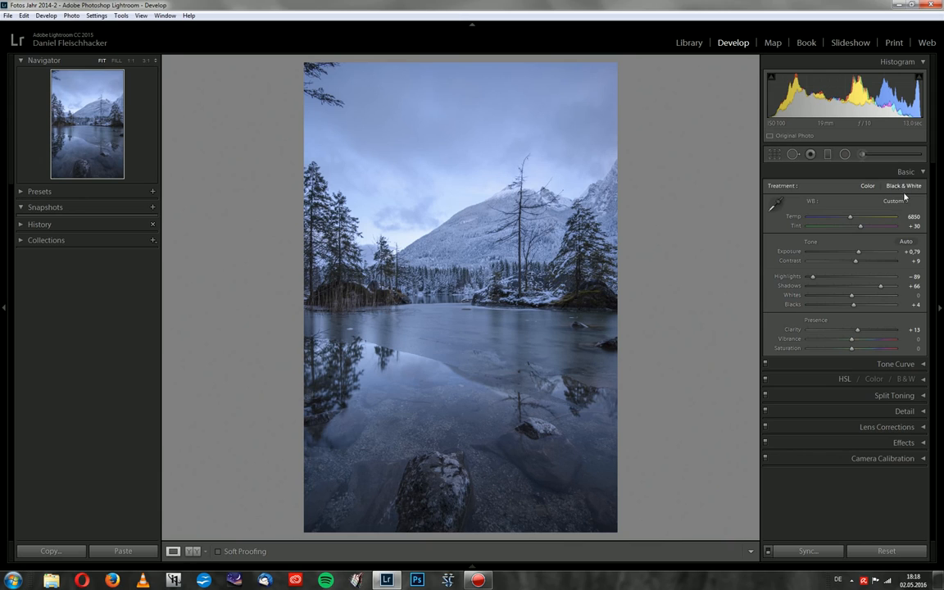
{"action": "left_click", "coordinate": [904, 170]}
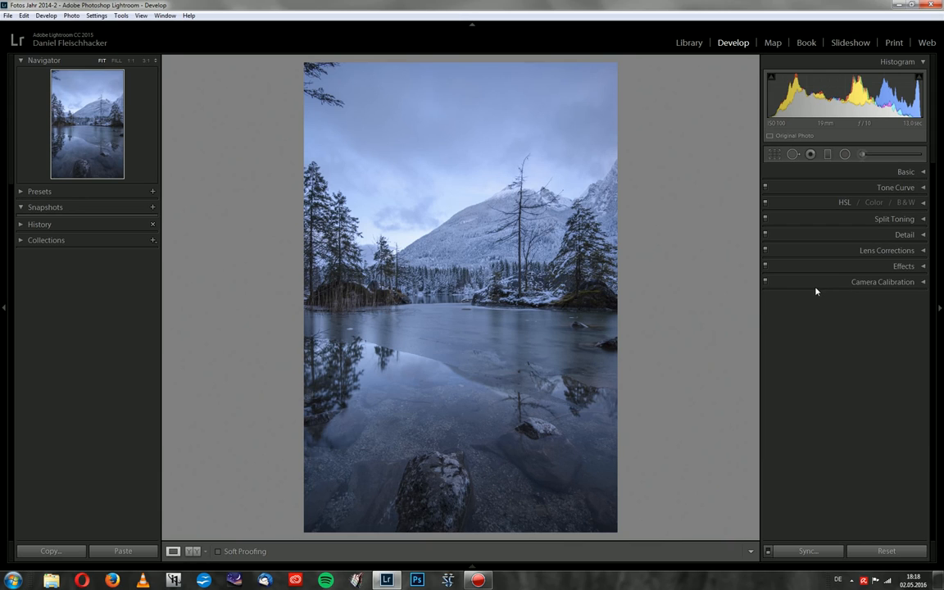
{"action": "mouse_move", "coordinate": [854, 207]}
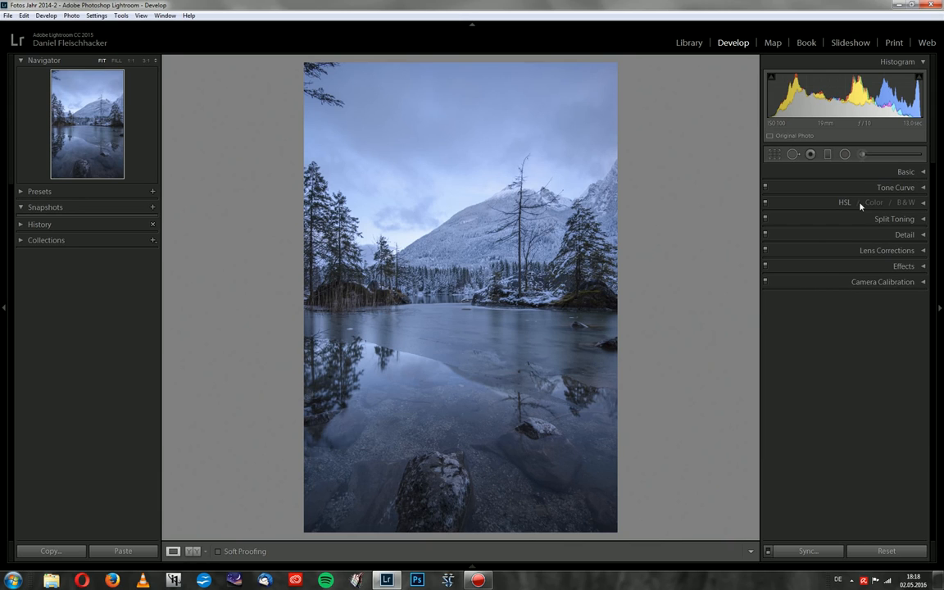
- Zoom 1:1 on the snowy forest and set sharpening radius 0.5 and detail 100
{"action": "left_click", "coordinate": [902, 233]}
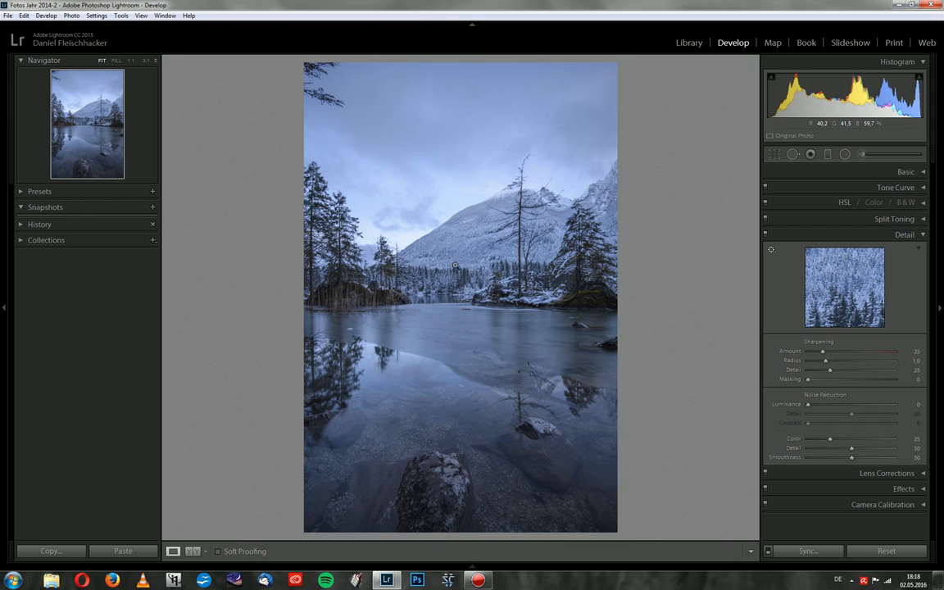
{"action": "left_click", "coordinate": [454, 266]}
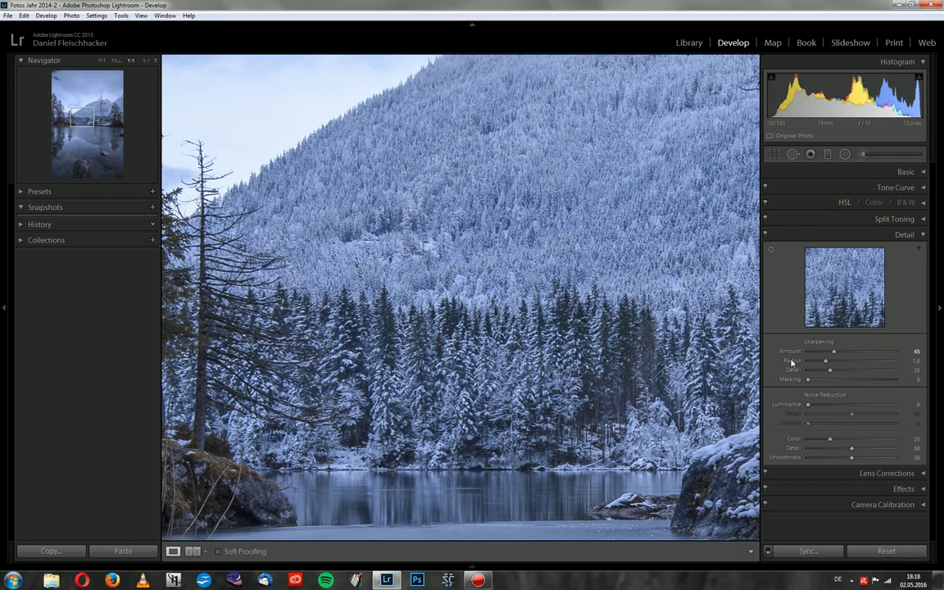
{"action": "left_click_drag", "start_coordinate": [824, 360], "coordinate": [807, 361]}
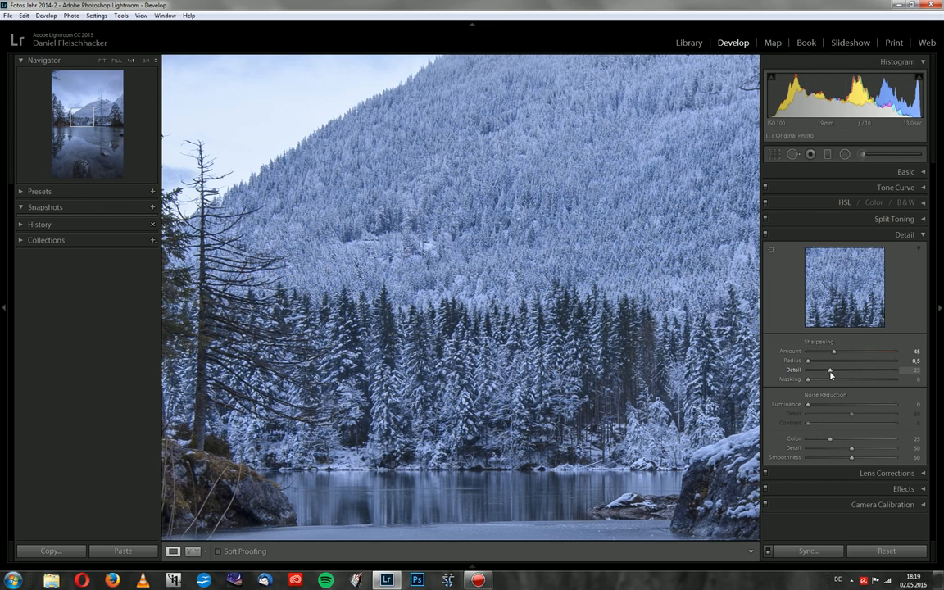
{"action": "left_click_drag", "start_coordinate": [830, 370], "coordinate": [896, 370]}
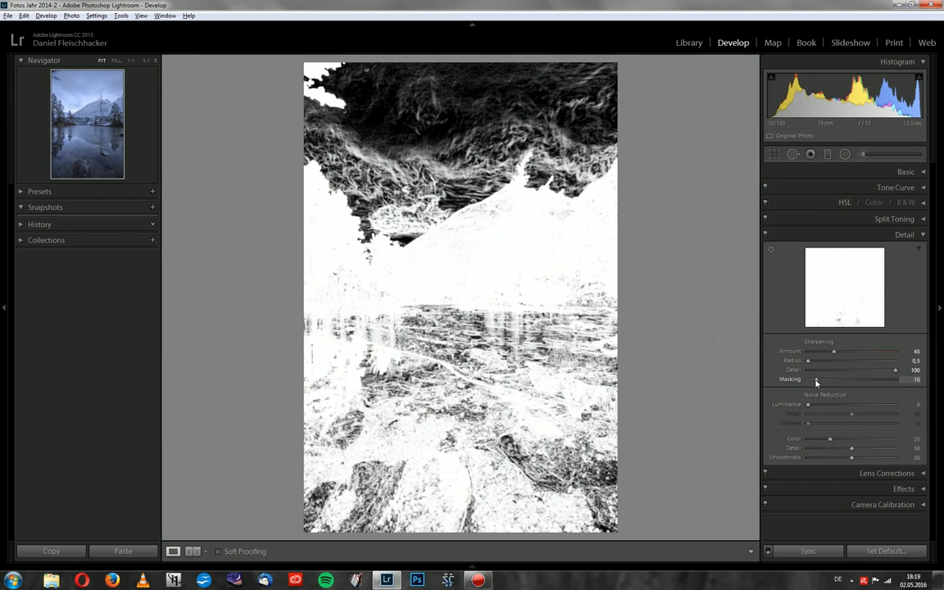
- Raise sharpening Masking to 21 and return to the full-photo view
{"action": "left_click_drag", "start_coordinate": [811, 380], "coordinate": [817, 379]}
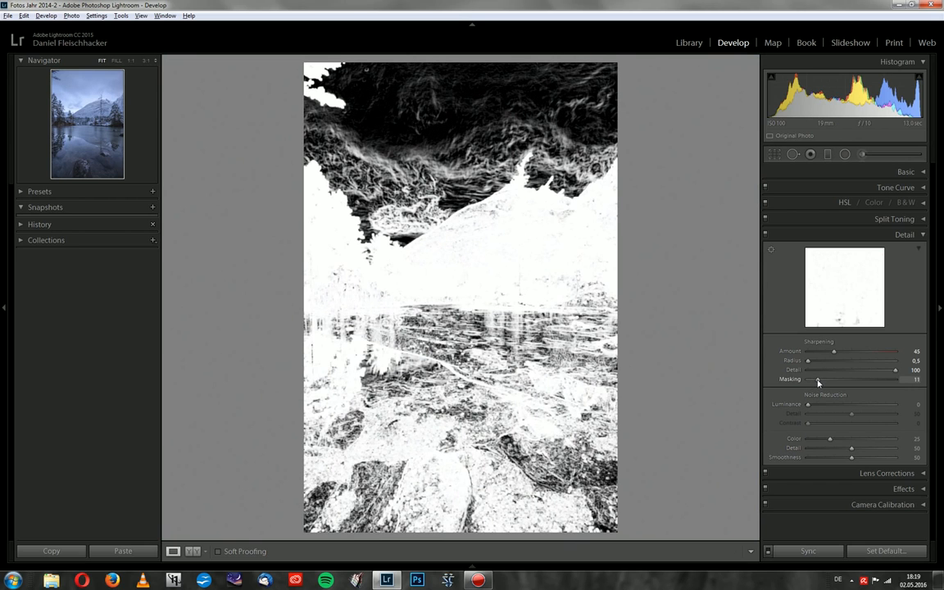
{"action": "left_click_drag", "start_coordinate": [816, 379], "coordinate": [822, 380]}
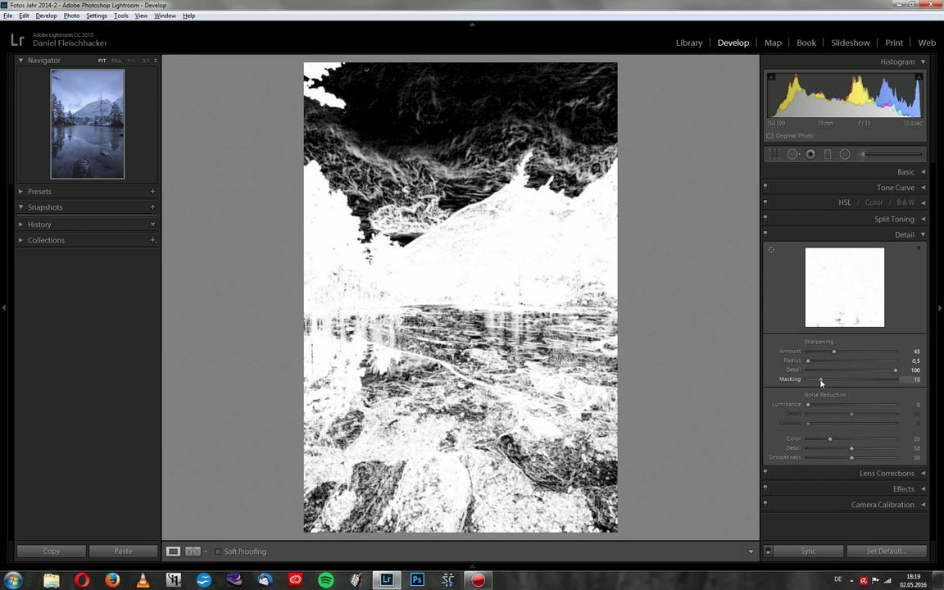
{"action": "left_click_drag", "start_coordinate": [820, 379], "coordinate": [825, 379]}
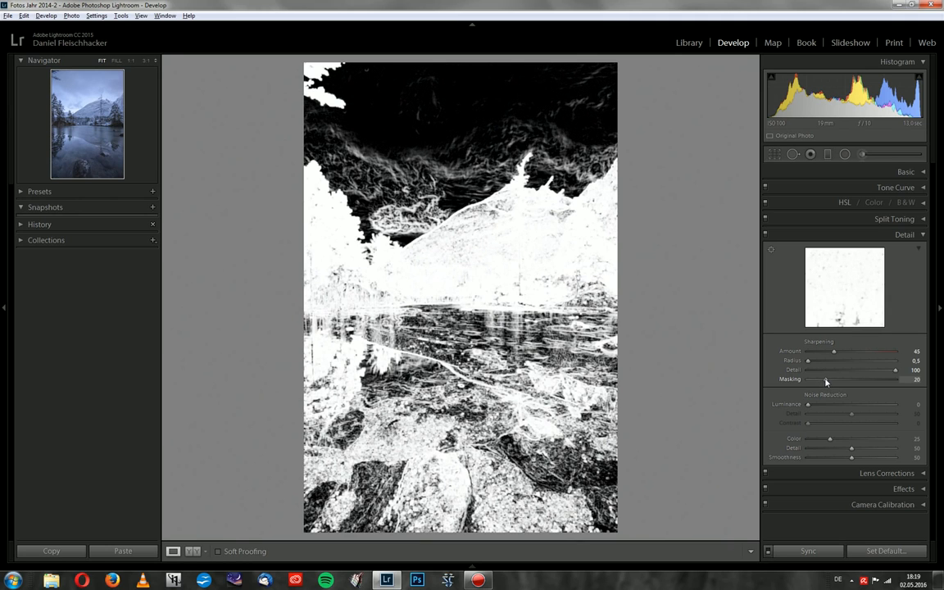
{"action": "left_click_drag", "start_coordinate": [825, 379], "coordinate": [828, 380]}
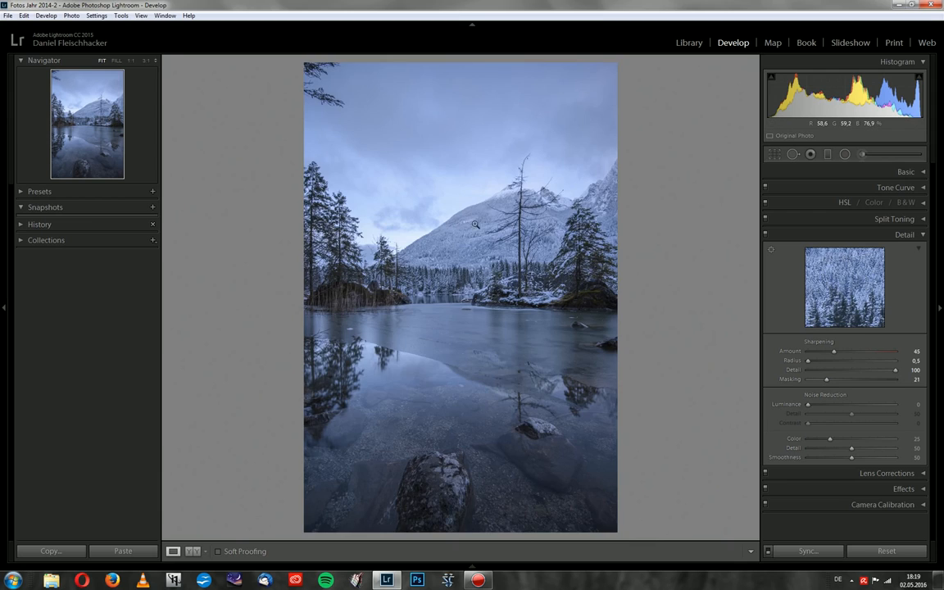
{"action": "left_click", "coordinate": [474, 224]}
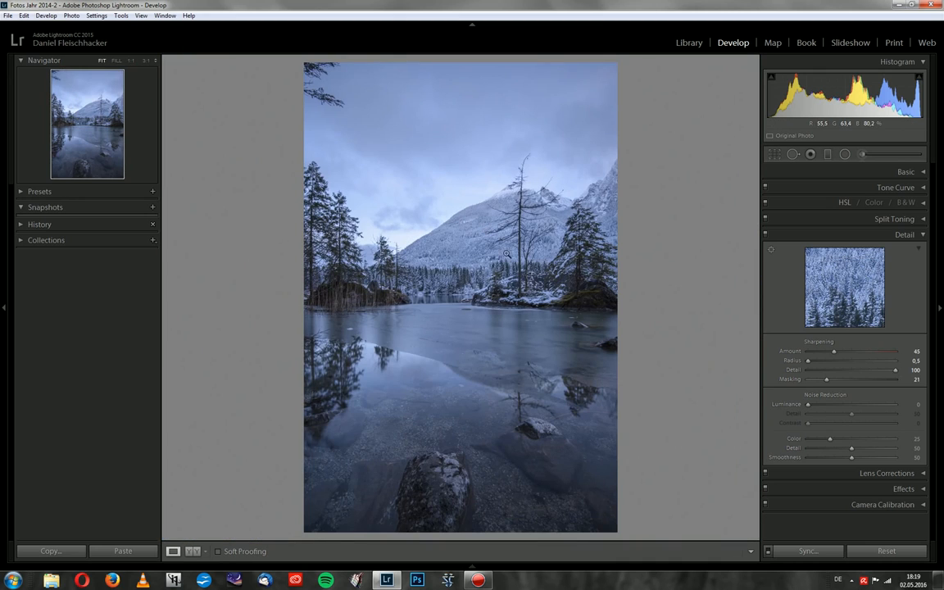
- Set Luminance noise reduction to 7 and collapse the Detail panel
{"action": "left_click_drag", "start_coordinate": [807, 404], "coordinate": [816, 404]}
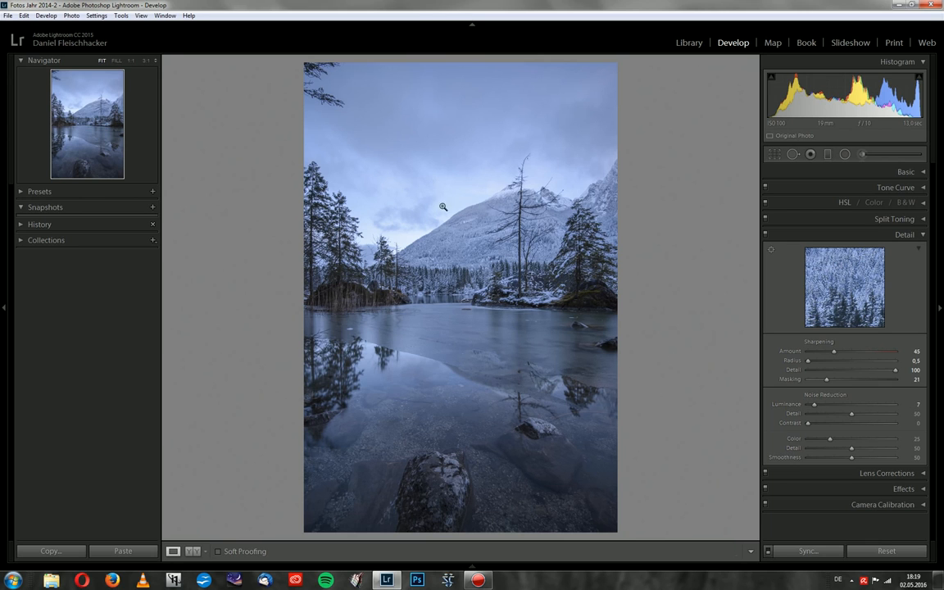
{"action": "left_click", "coordinate": [443, 207]}
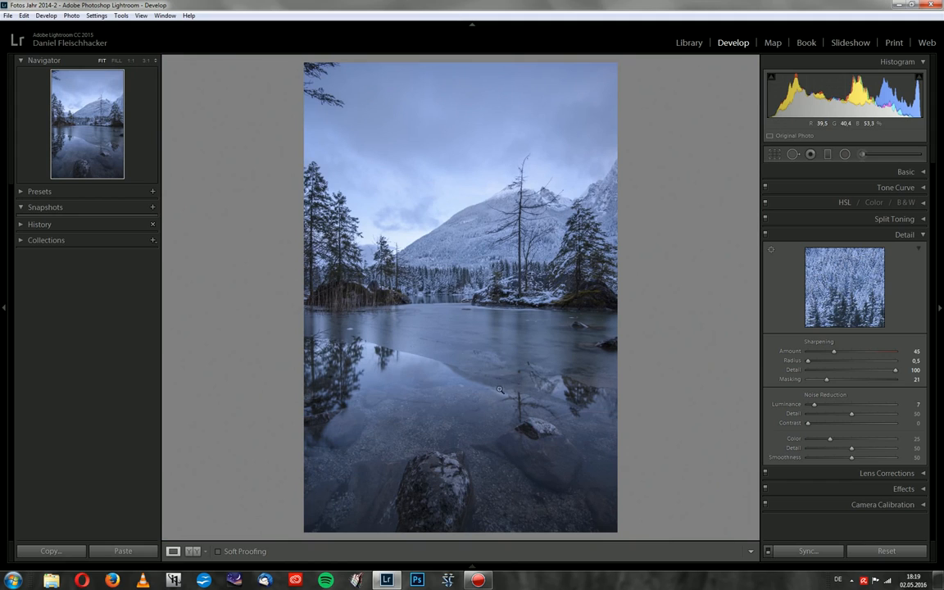
{"action": "mouse_move", "coordinate": [822, 264]}
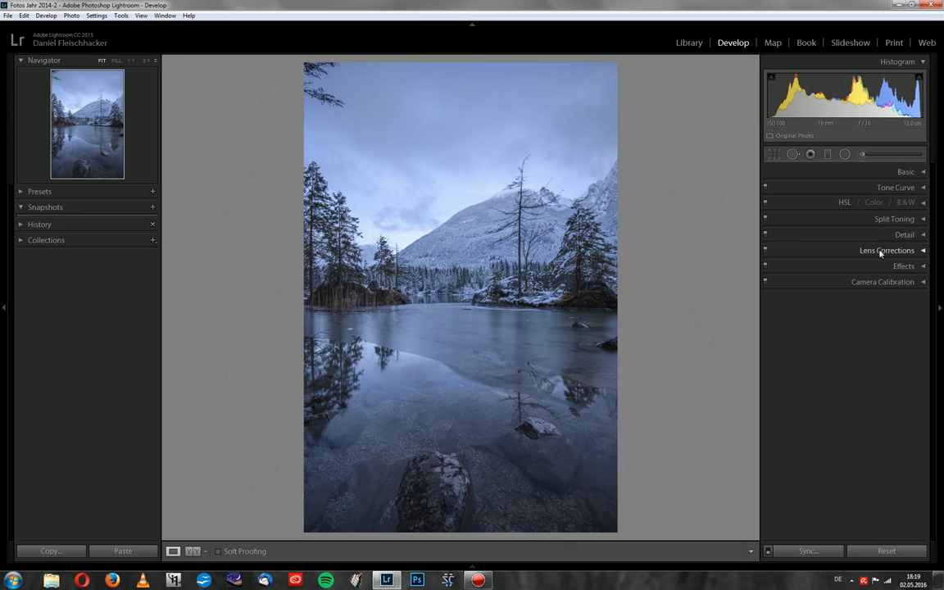
- Enable Nikon 16–35mm profile corrections, remove chromatic aberration, and adjust vignetting
{"action": "left_click", "coordinate": [886, 250]}
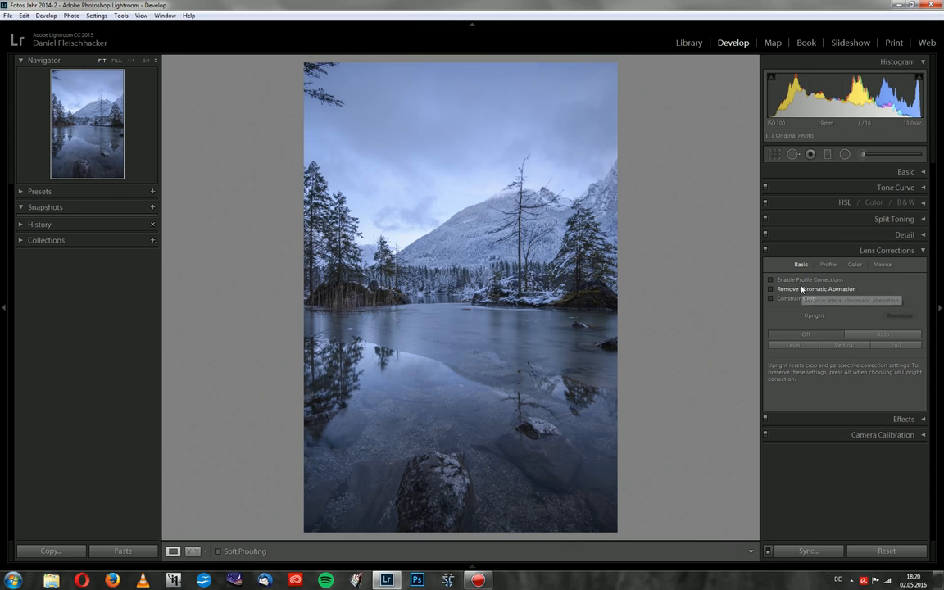
{"action": "left_click", "coordinate": [770, 279]}
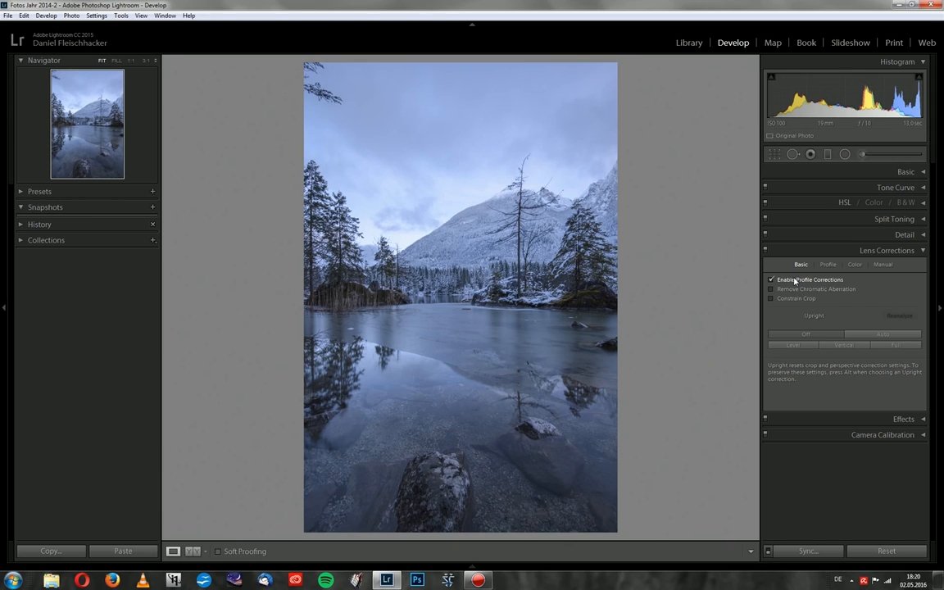
{"action": "mouse_move", "coordinate": [796, 281]}
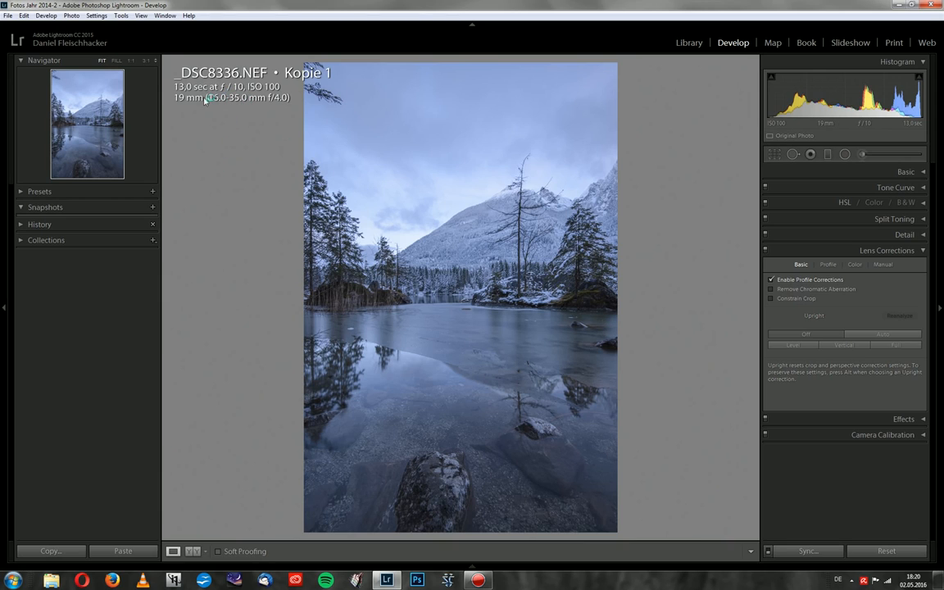
{"action": "mouse_move", "coordinate": [803, 280]}
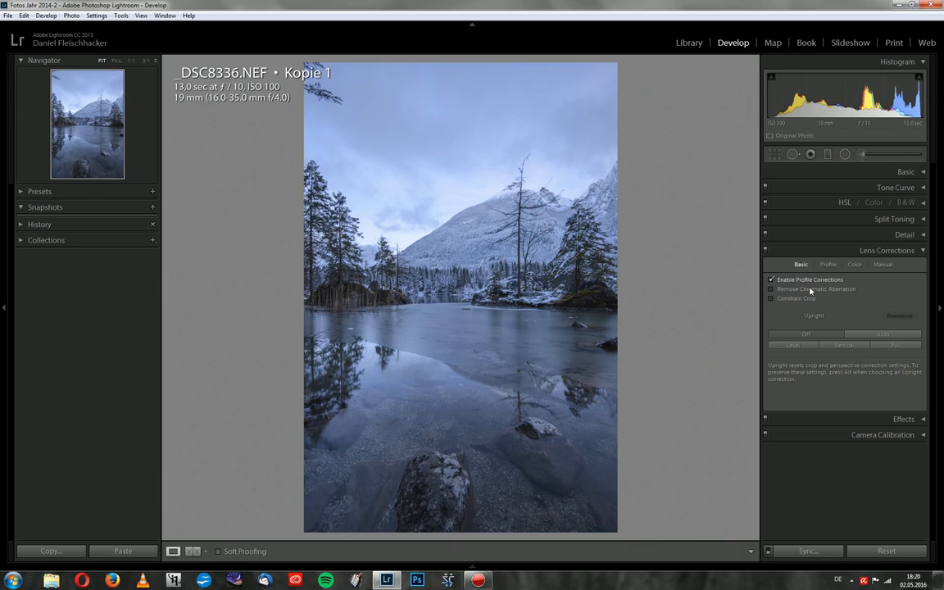
{"action": "left_click", "coordinate": [771, 289]}
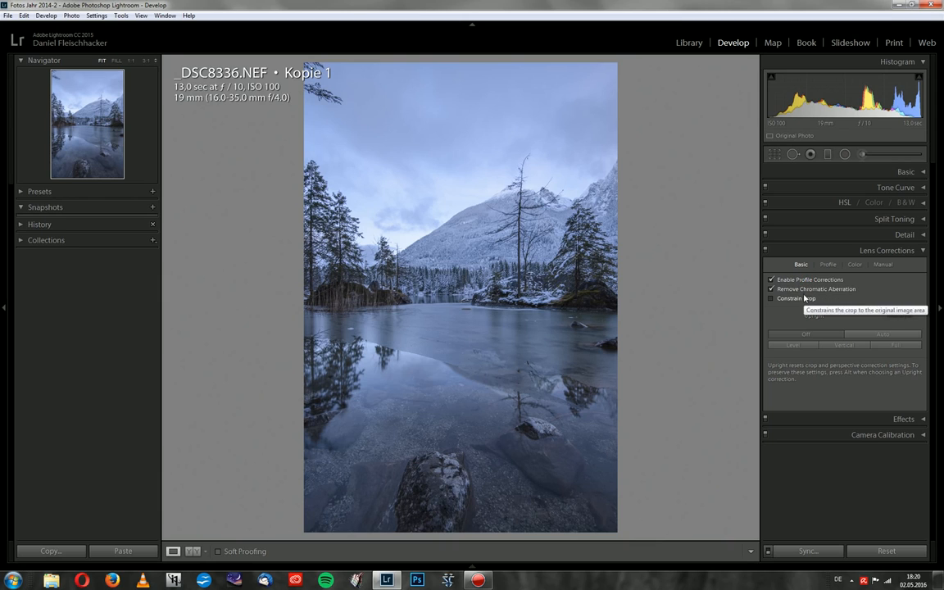
{"action": "left_click", "coordinate": [828, 264]}
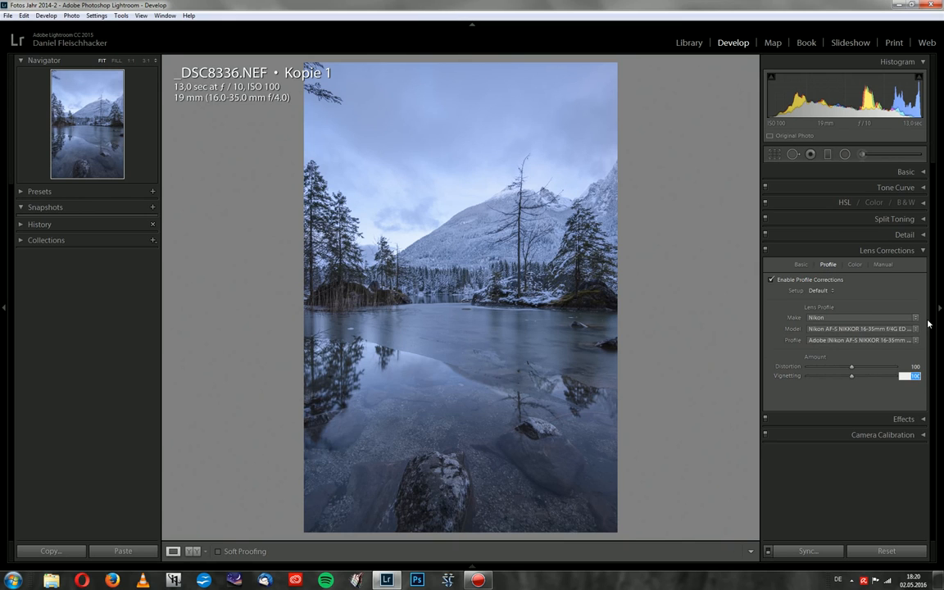
{"action": "left_click_drag", "start_coordinate": [910, 376], "coordinate": [830, 375]}
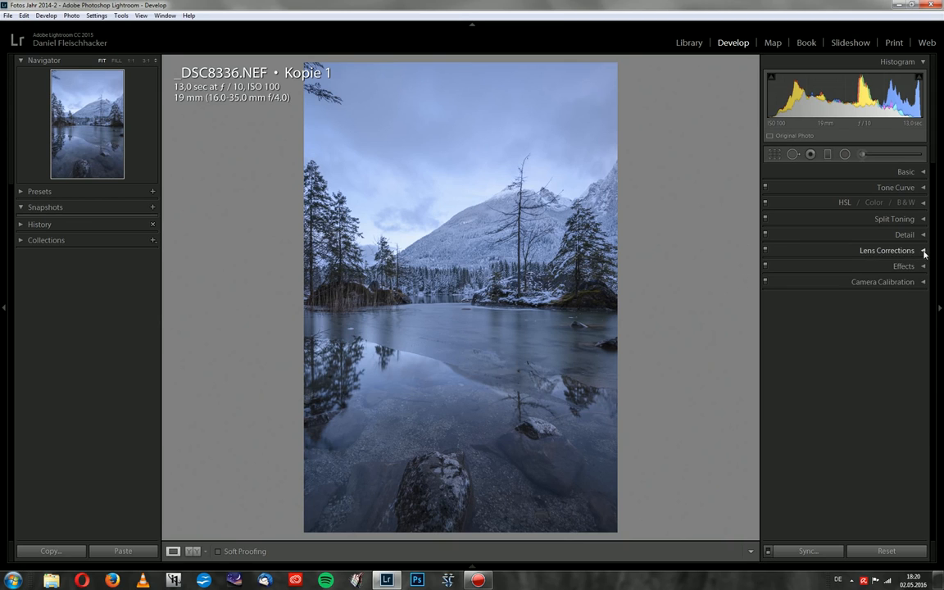
- Apply Upright Auto level and perspective correction in Lens Corrections
{"action": "left_click", "coordinate": [886, 250]}
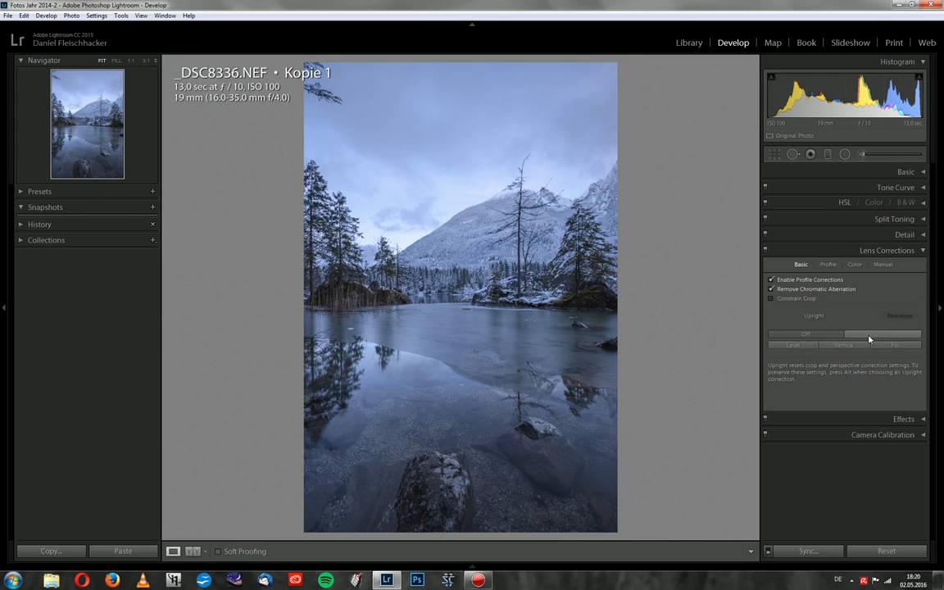
{"action": "mouse_move", "coordinate": [861, 335]}
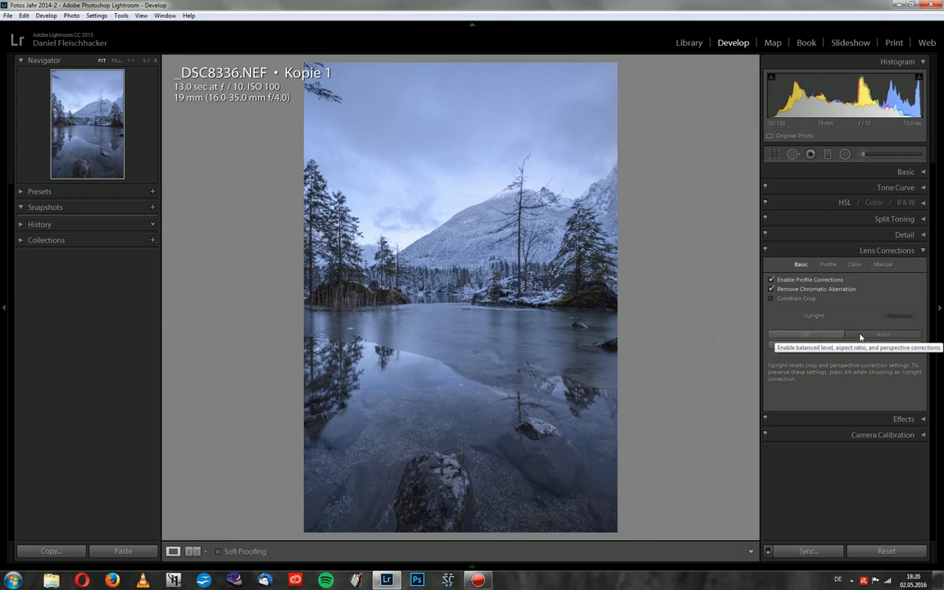
{"action": "mouse_move", "coordinate": [856, 334]}
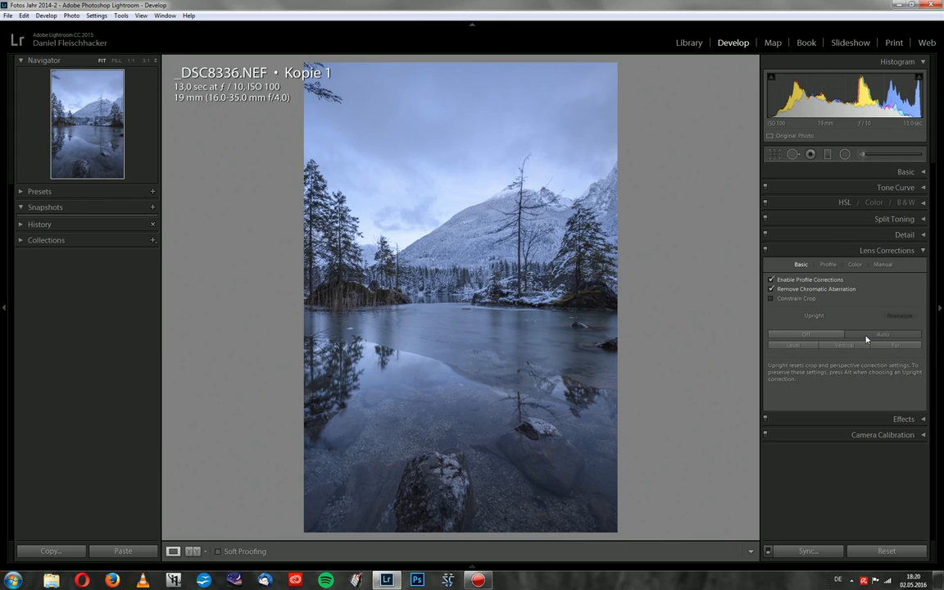
{"action": "left_click", "coordinate": [799, 333]}
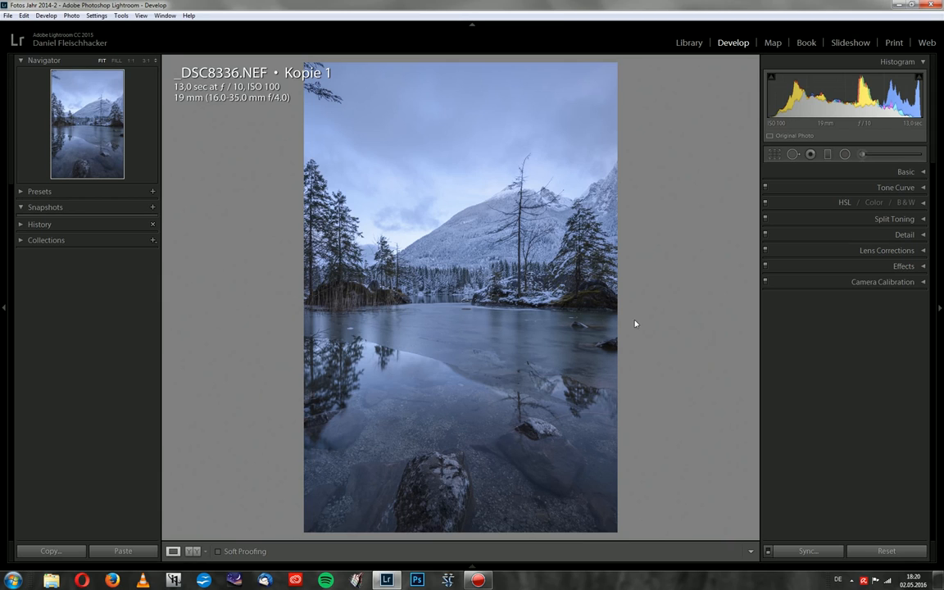
{"action": "mouse_move", "coordinate": [584, 390]}
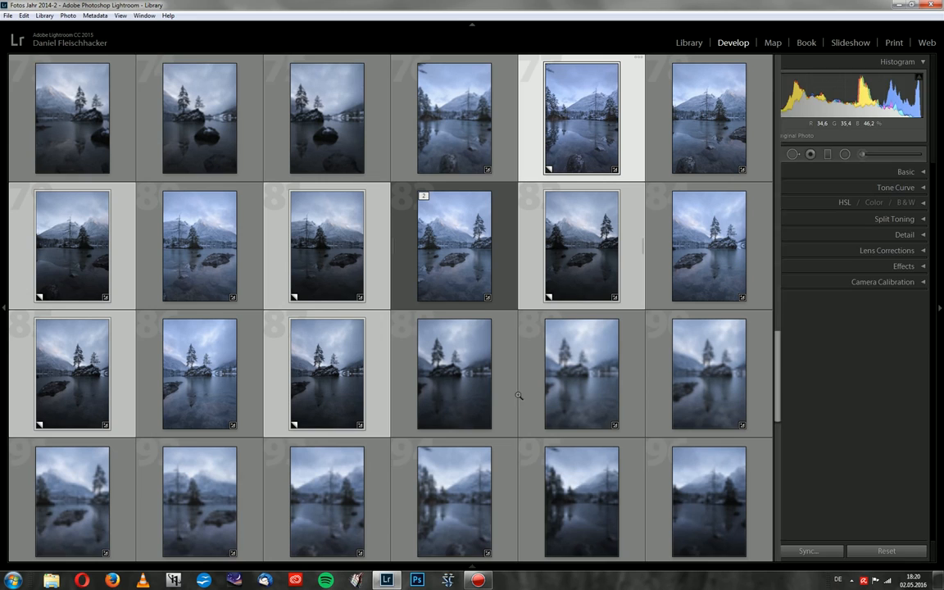
- Show the lake photo in Library Loupe view and open Sync Metadata for six shots
{"action": "left_click", "coordinate": [686, 42]}
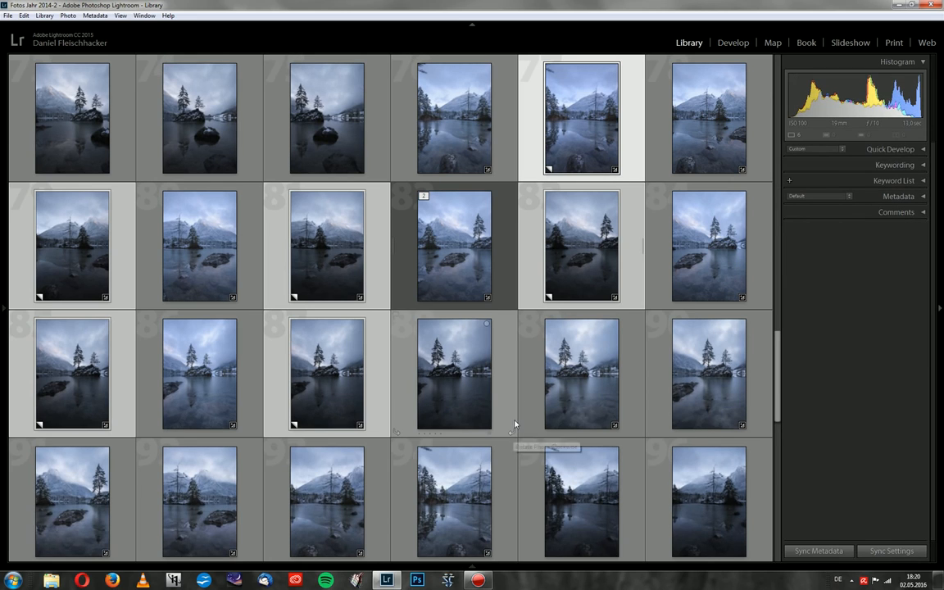
{"action": "mouse_move", "coordinate": [515, 424]}
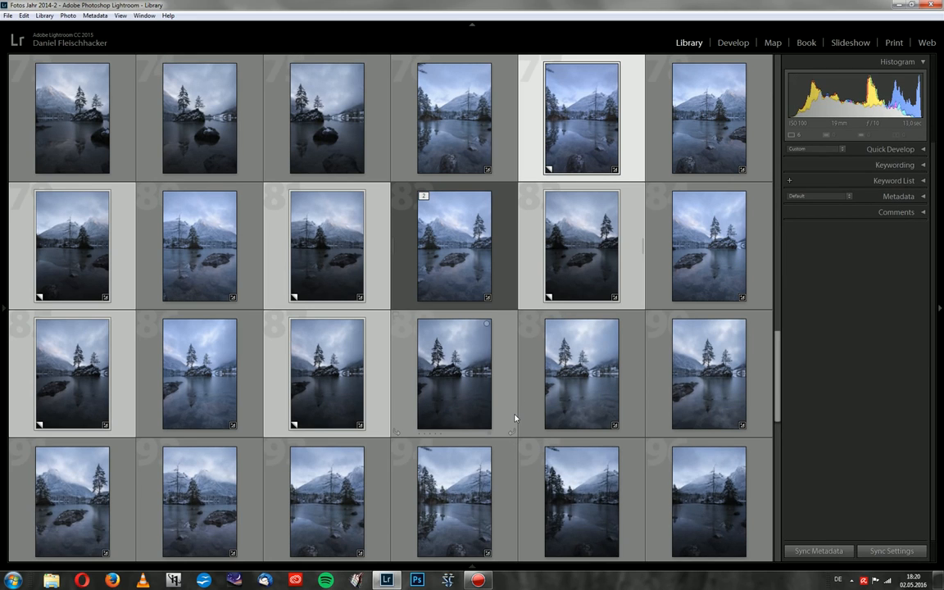
{"action": "double_click", "coordinate": [454, 374]}
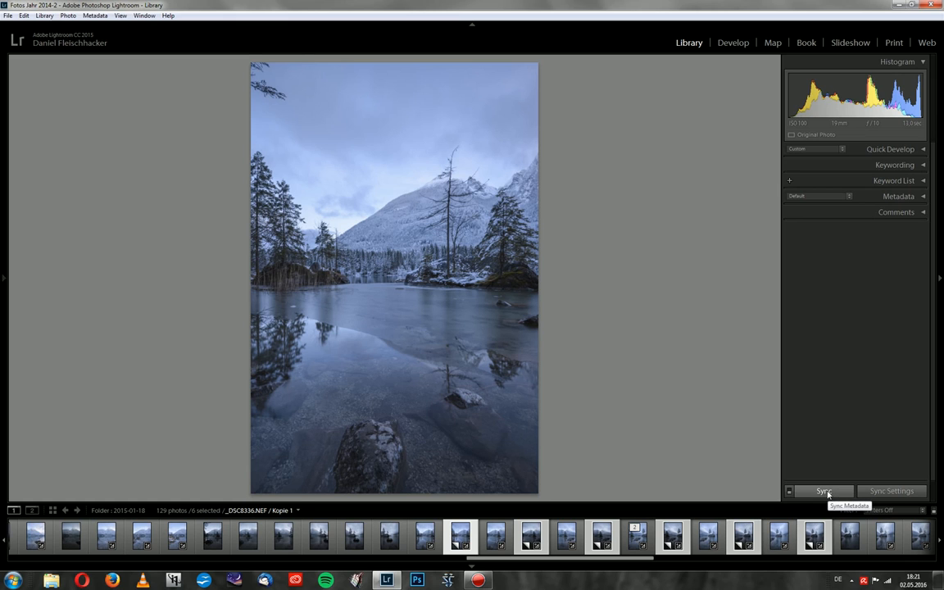
{"action": "left_click", "coordinate": [823, 490]}
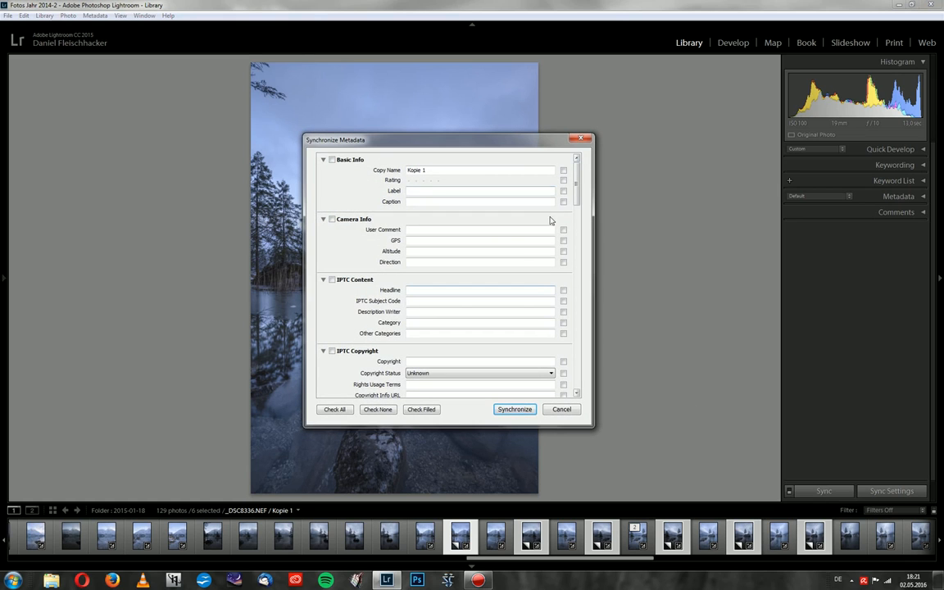
{"action": "mouse_move", "coordinate": [492, 210]}
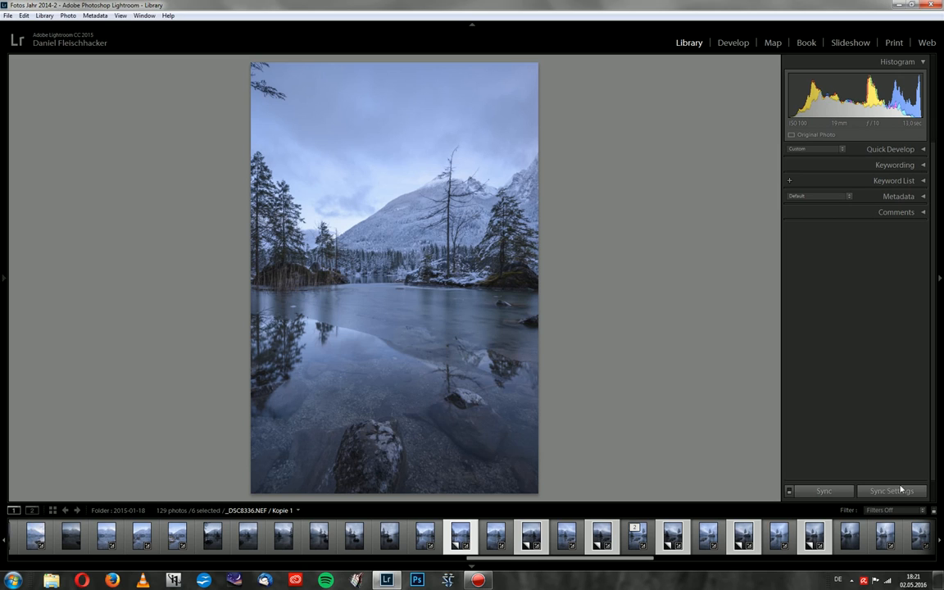
- Synchronize all develop settings from the lake photo to the selected shots
{"action": "left_click", "coordinate": [892, 491]}
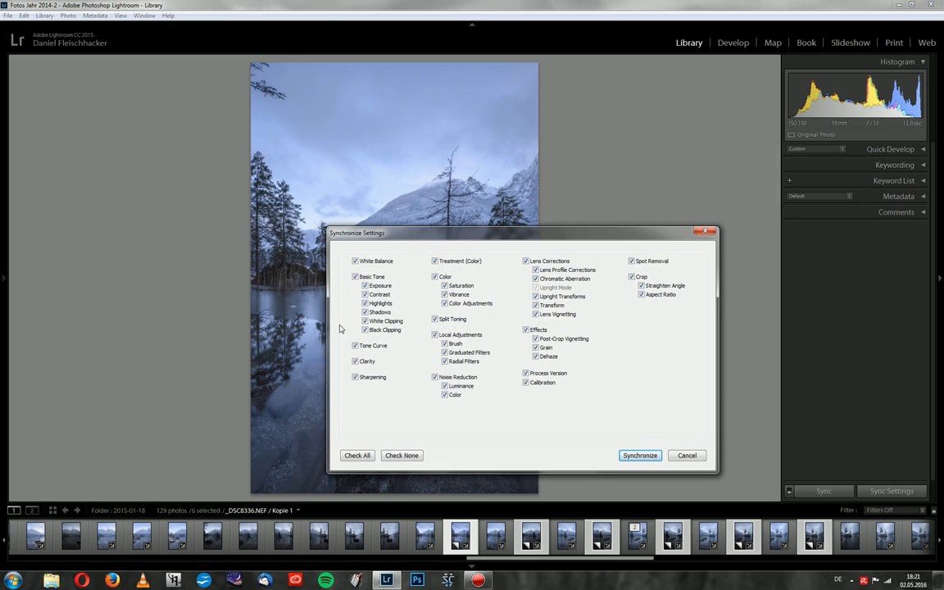
{"action": "mouse_move", "coordinate": [579, 415]}
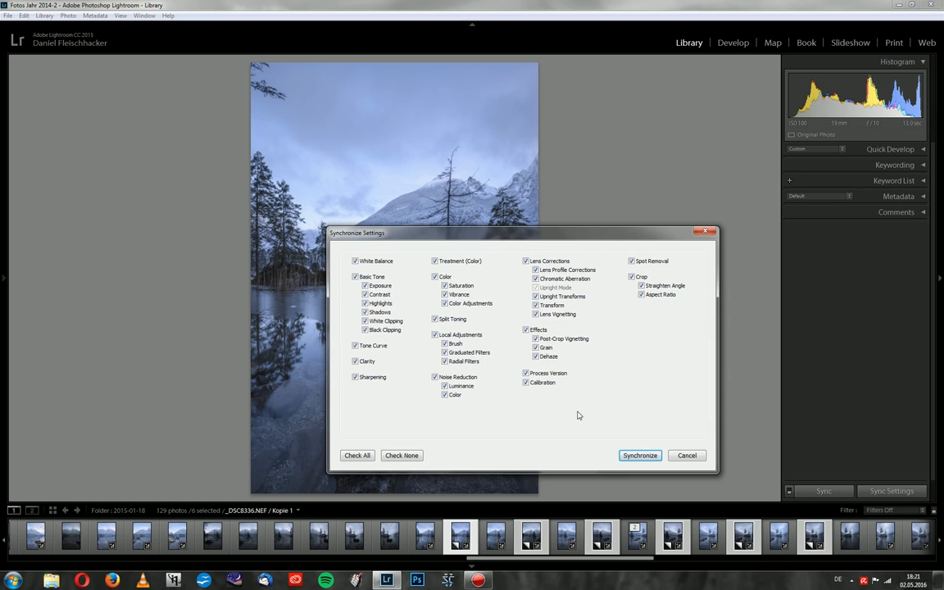
{"action": "left_click", "coordinate": [640, 454]}
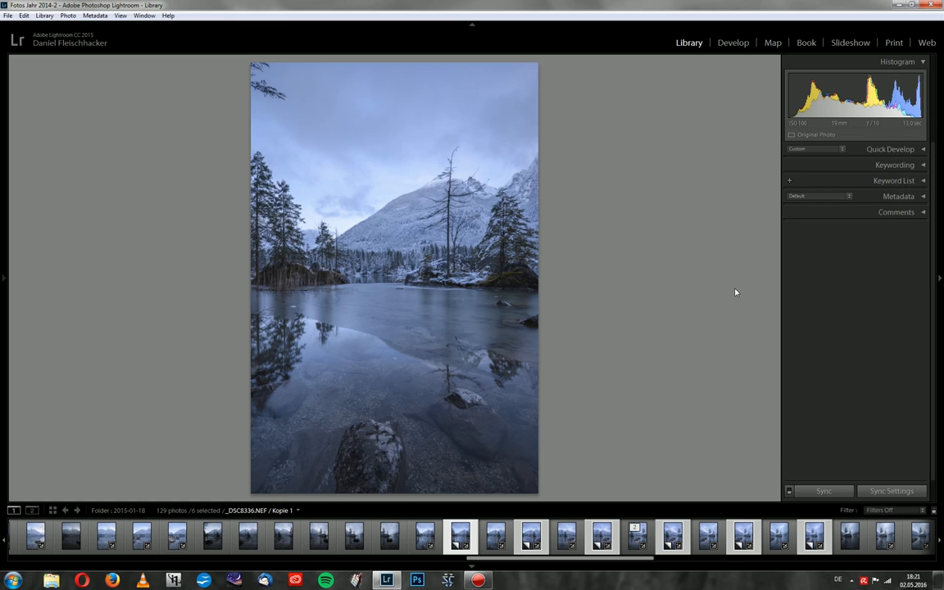
- Step through the next two synced lake photos to confirm the cool blue edited look
{"action": "left_click", "coordinate": [528, 538]}
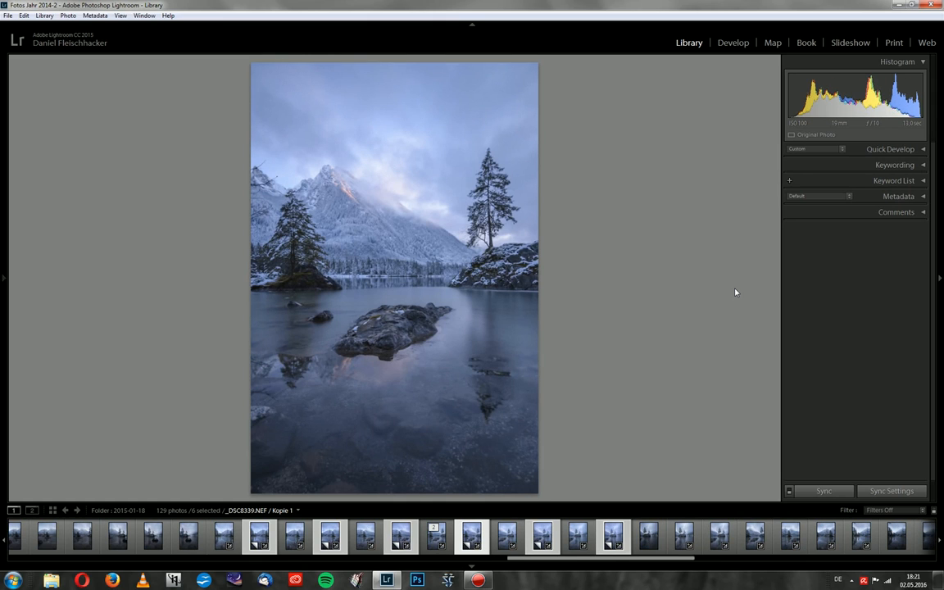
{"action": "left_click", "coordinate": [545, 542]}
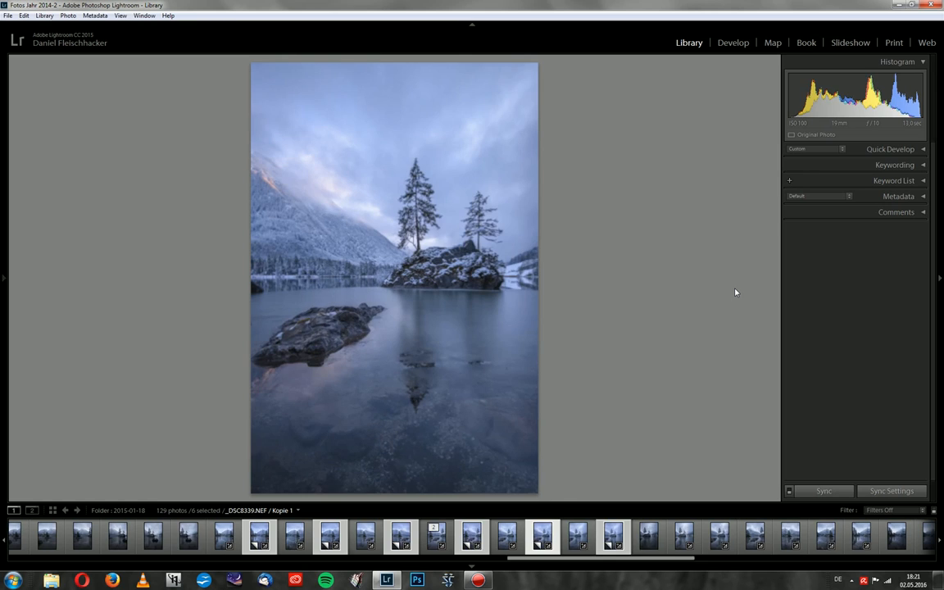